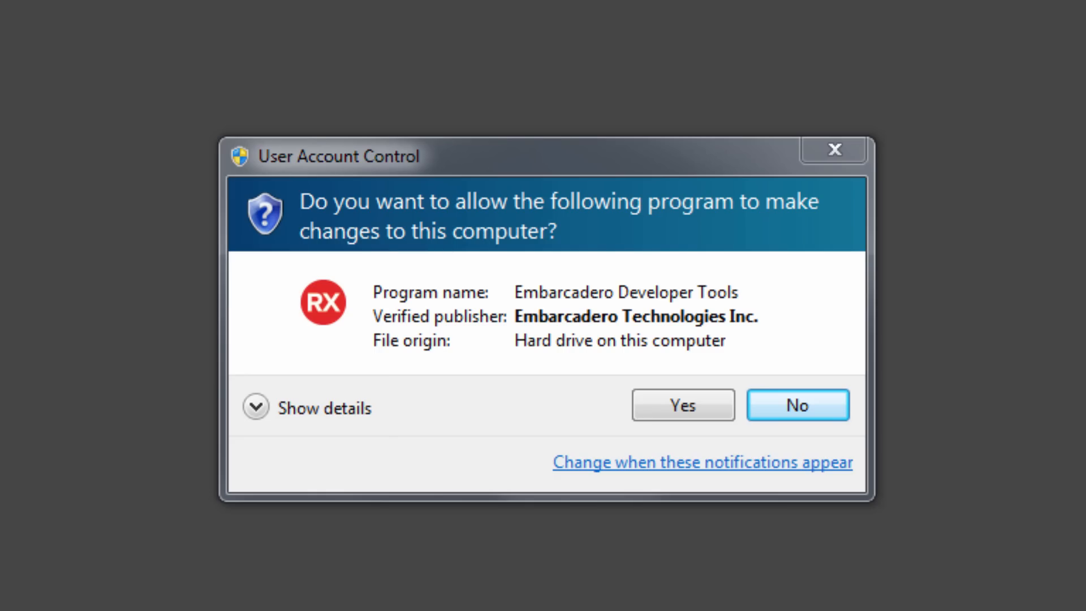
- Allow the installer through UAC, accept the License Agreement and Privacy Policy, and view setup options
{"action": "left_click", "coordinate": [682, 405]}
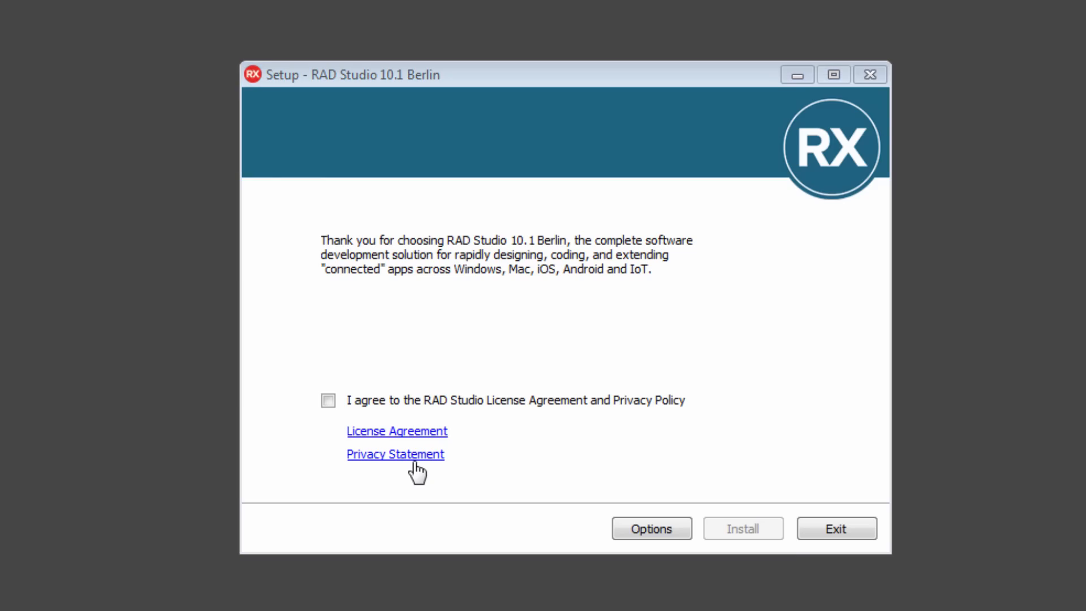
{"action": "left_click", "coordinate": [328, 401]}
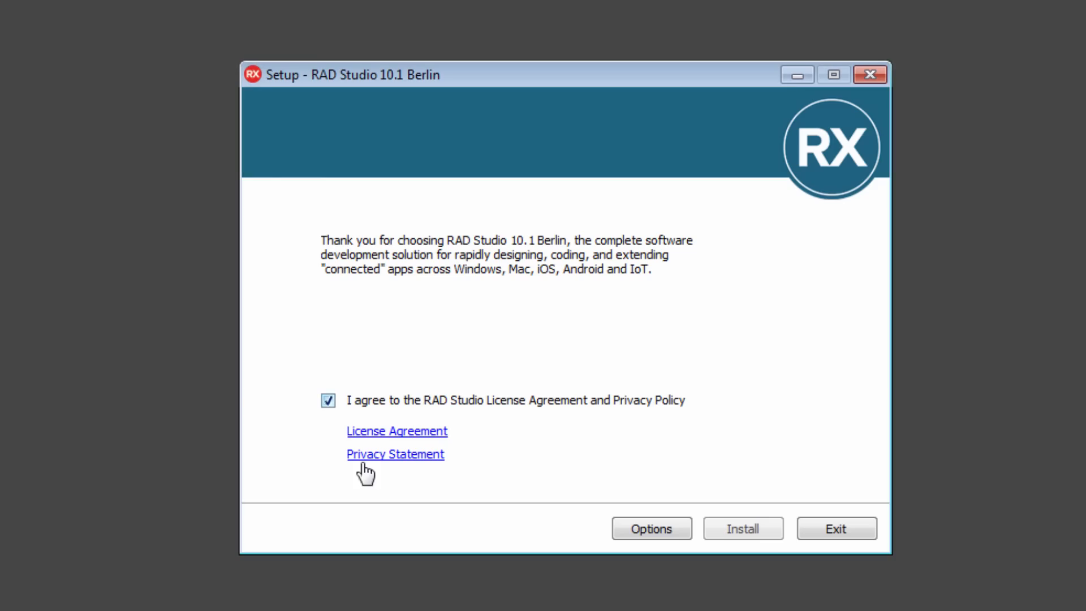
{"action": "left_click", "coordinate": [650, 528]}
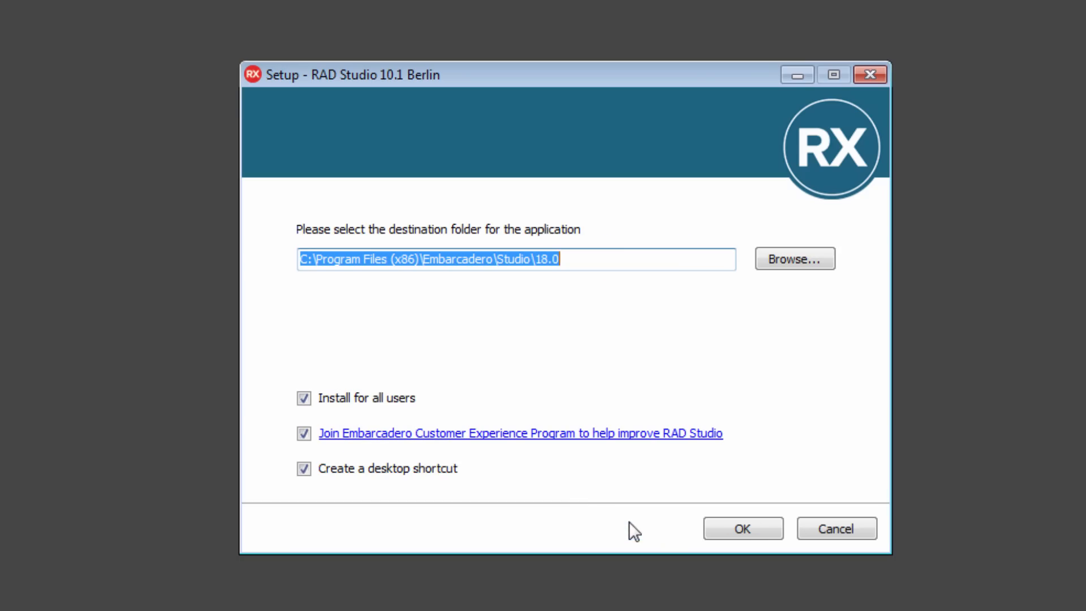
{"action": "mouse_move", "coordinate": [404, 406]}
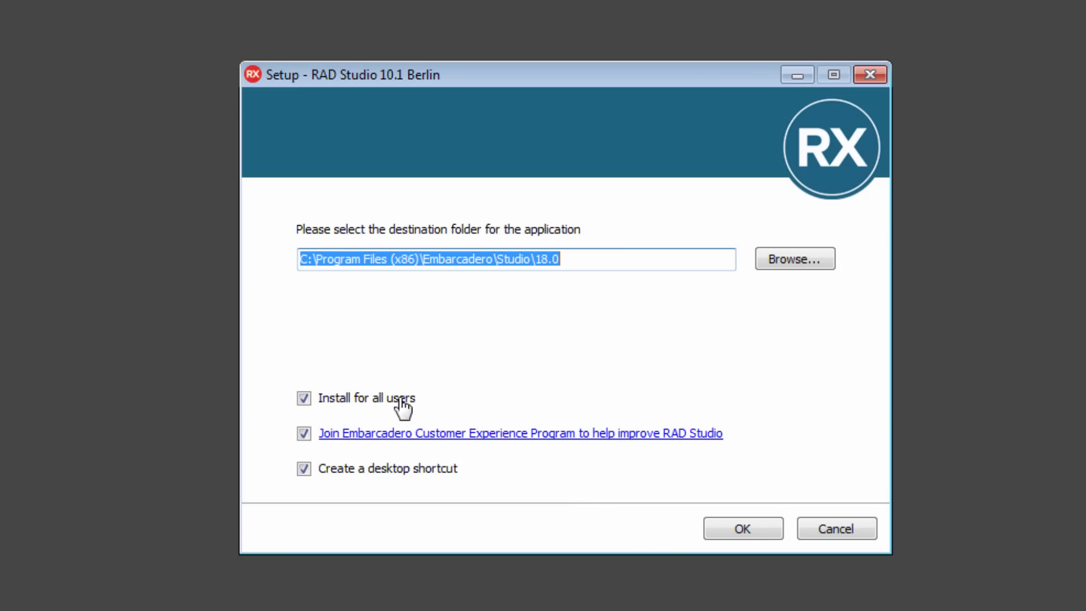
{"action": "mouse_move", "coordinate": [572, 366]}
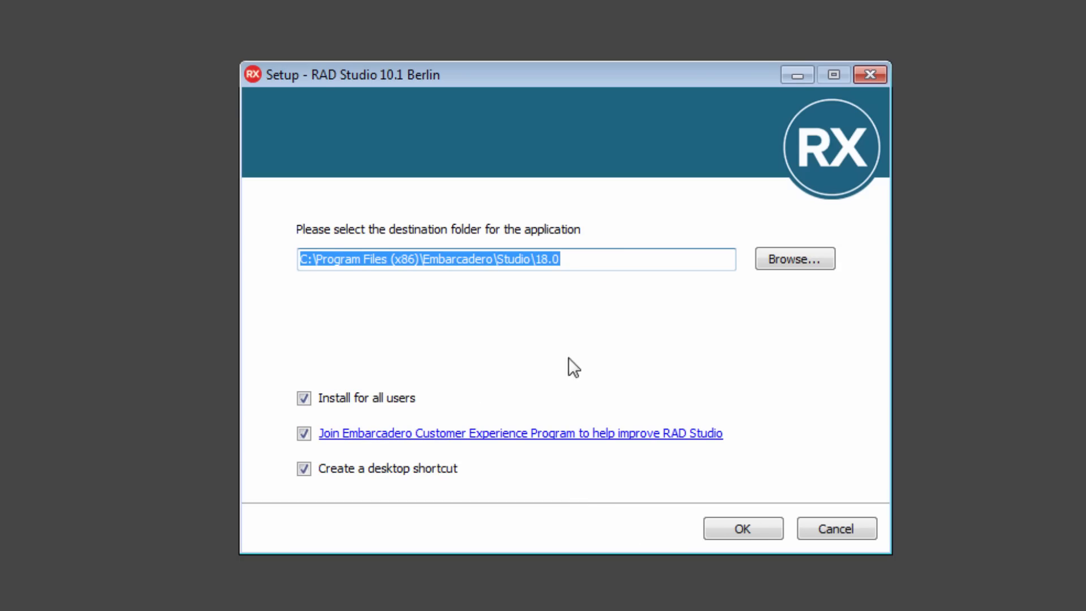
{"action": "mouse_move", "coordinate": [499, 460]}
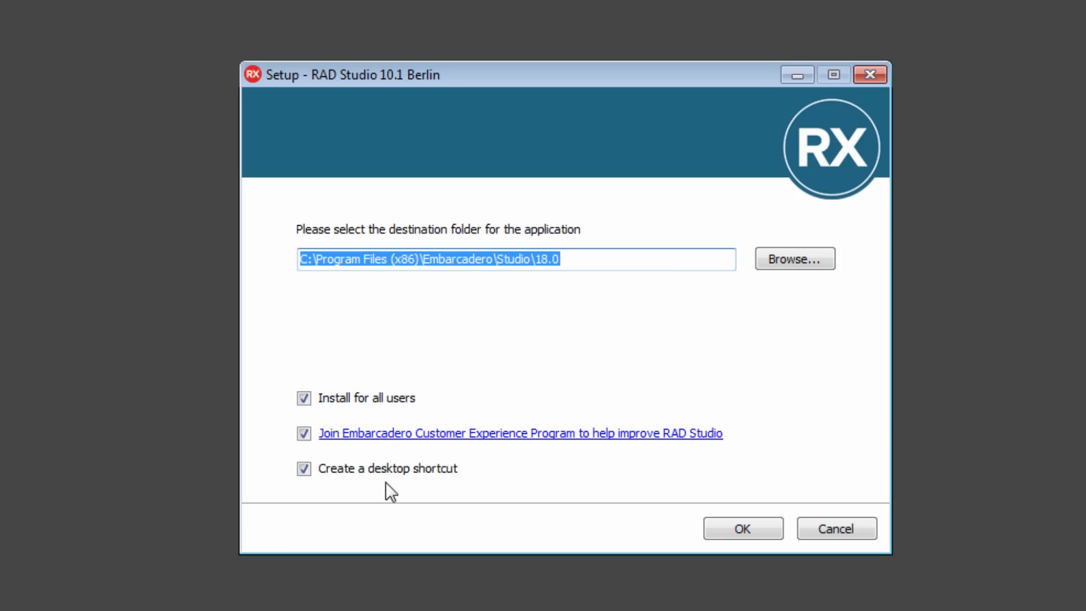
{"action": "mouse_move", "coordinate": [428, 269]}
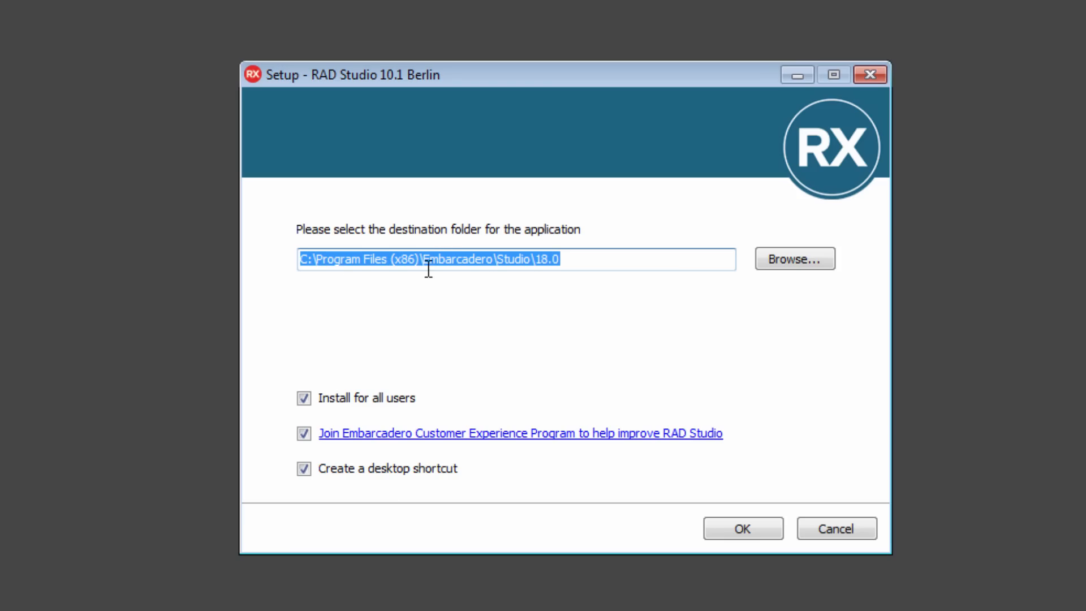
{"action": "mouse_move", "coordinate": [590, 416]}
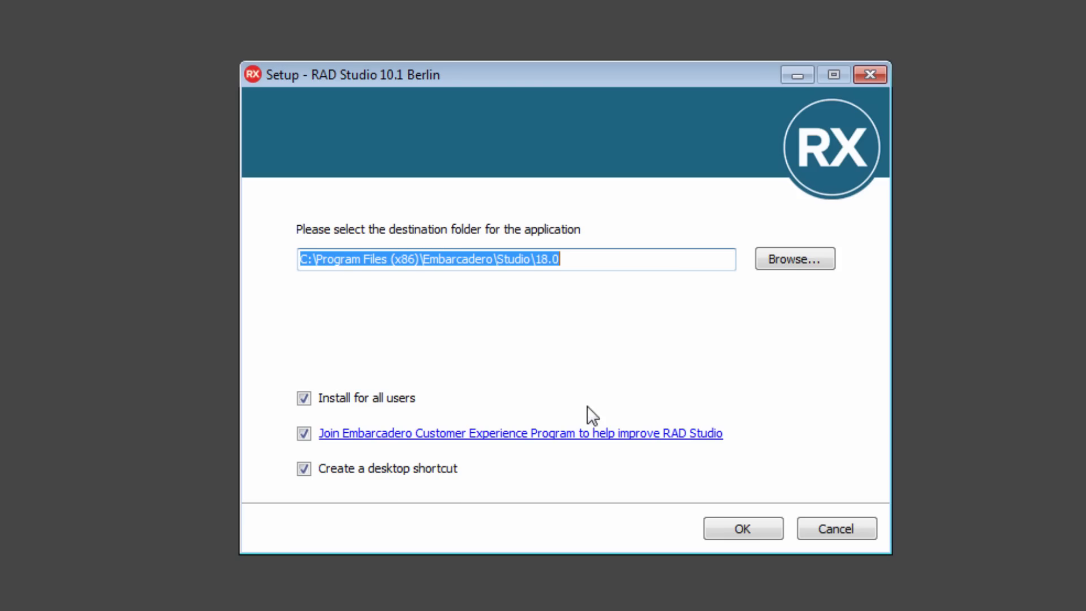
- Confirm the default destination folder, all-users install and desktop shortcut settings
{"action": "left_click", "coordinate": [741, 528]}
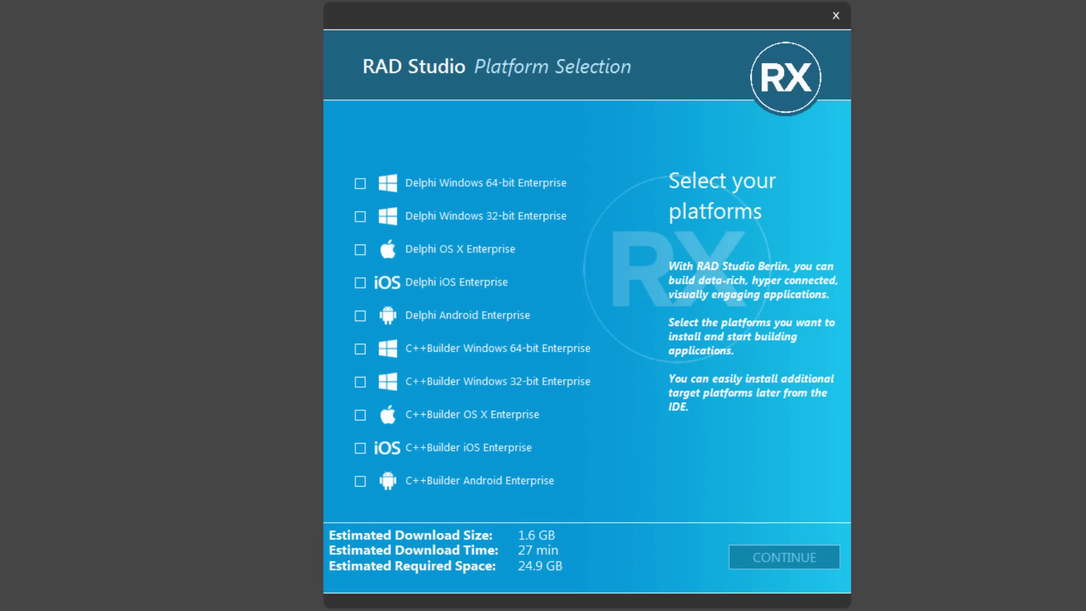
{"action": "mouse_move", "coordinate": [485, 215]}
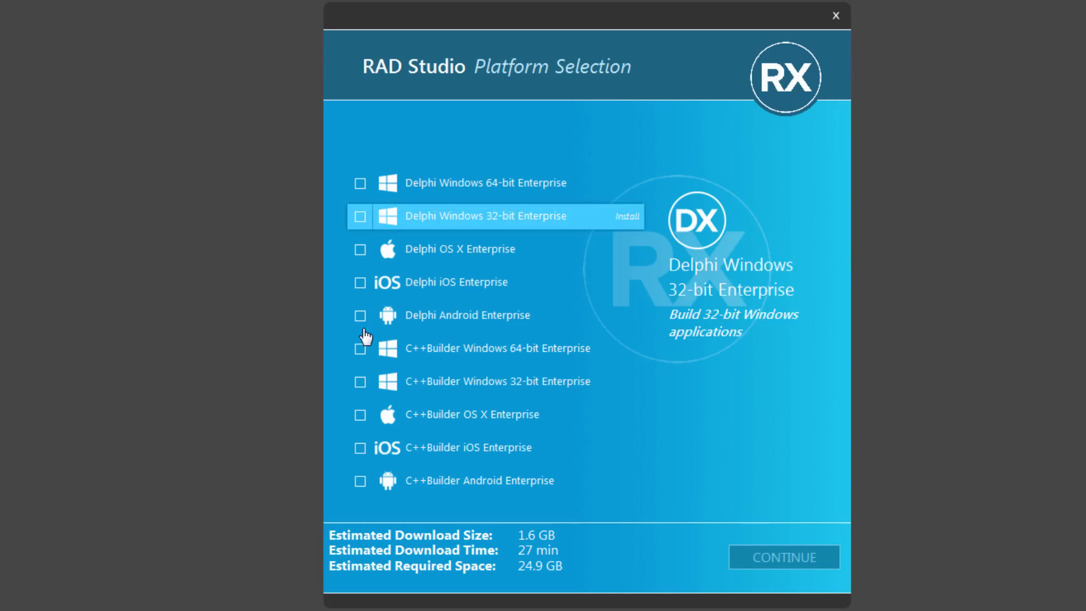
- Tick Delphi and C++Builder Windows 32-bit Enterprise; briefly add, then drop, C++Builder Android and iOS
{"action": "left_click", "coordinate": [359, 216]}
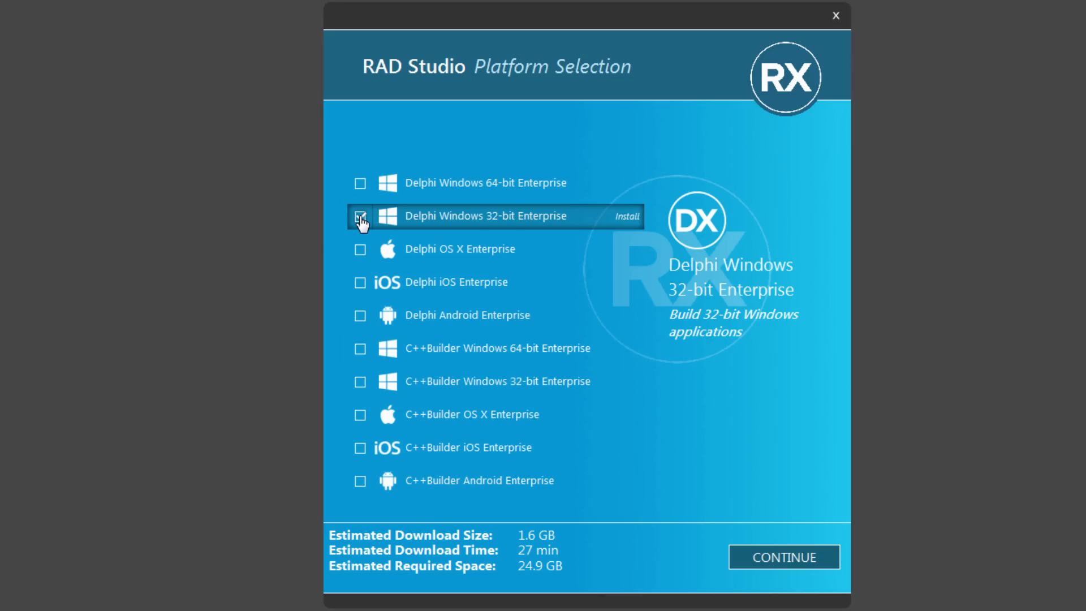
{"action": "mouse_move", "coordinate": [362, 390]}
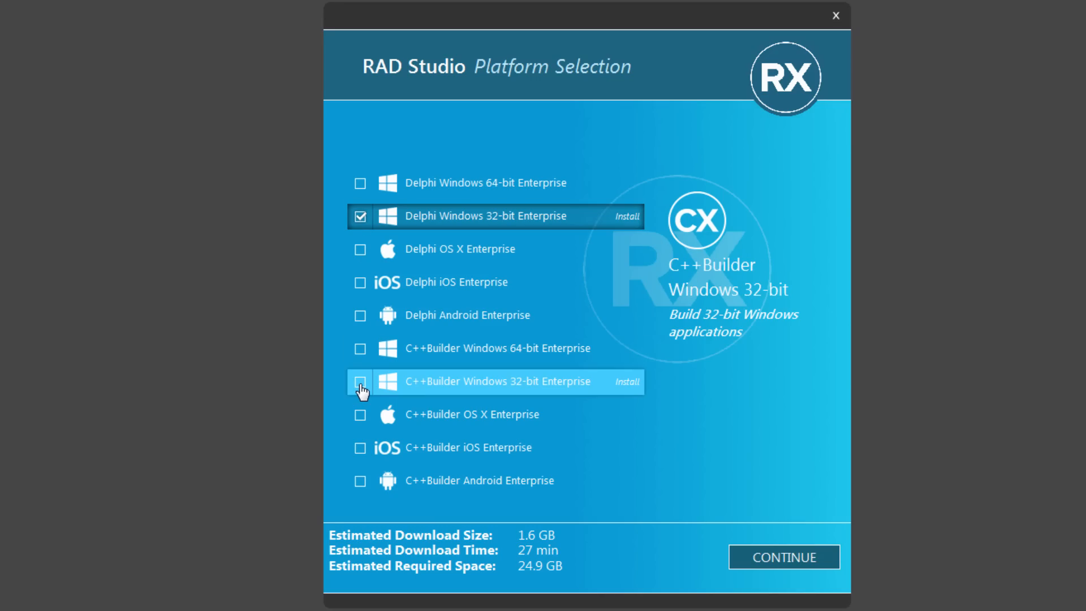
{"action": "left_click", "coordinate": [359, 382]}
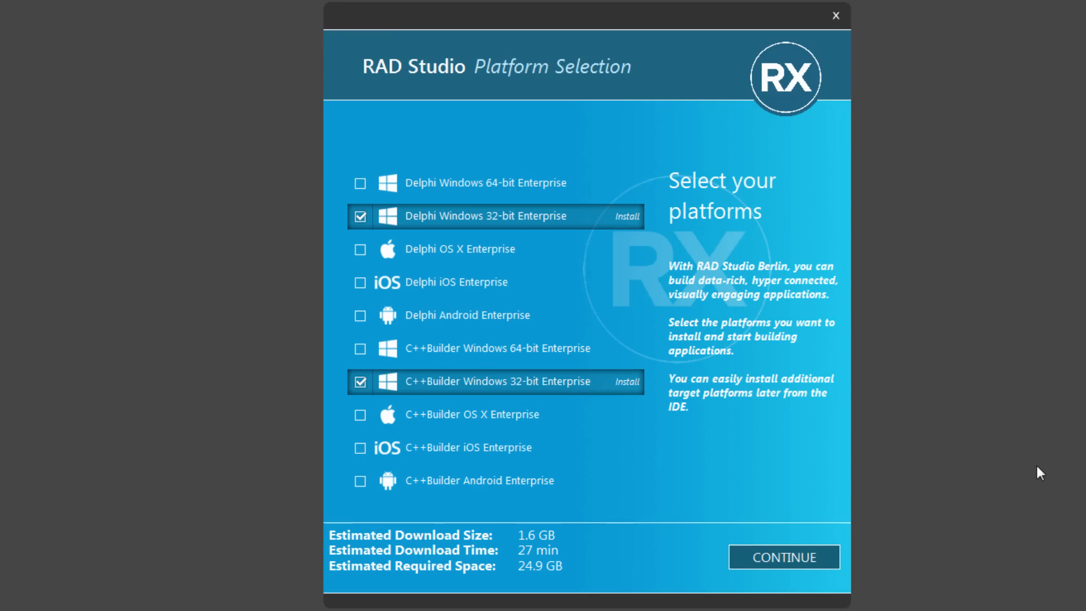
{"action": "mouse_move", "coordinate": [1013, 483]}
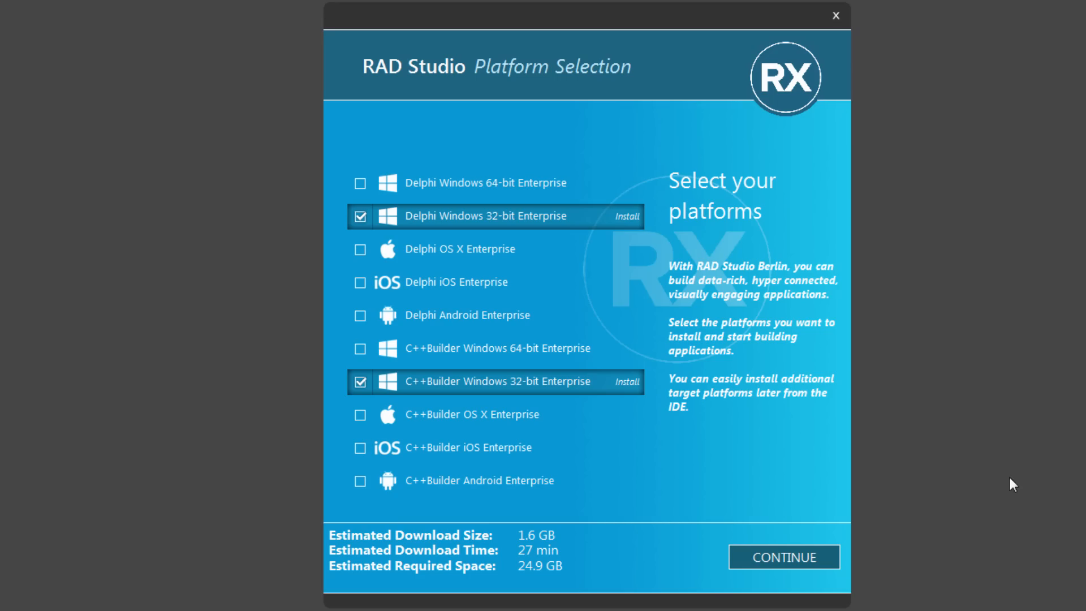
{"action": "mouse_move", "coordinate": [578, 548]}
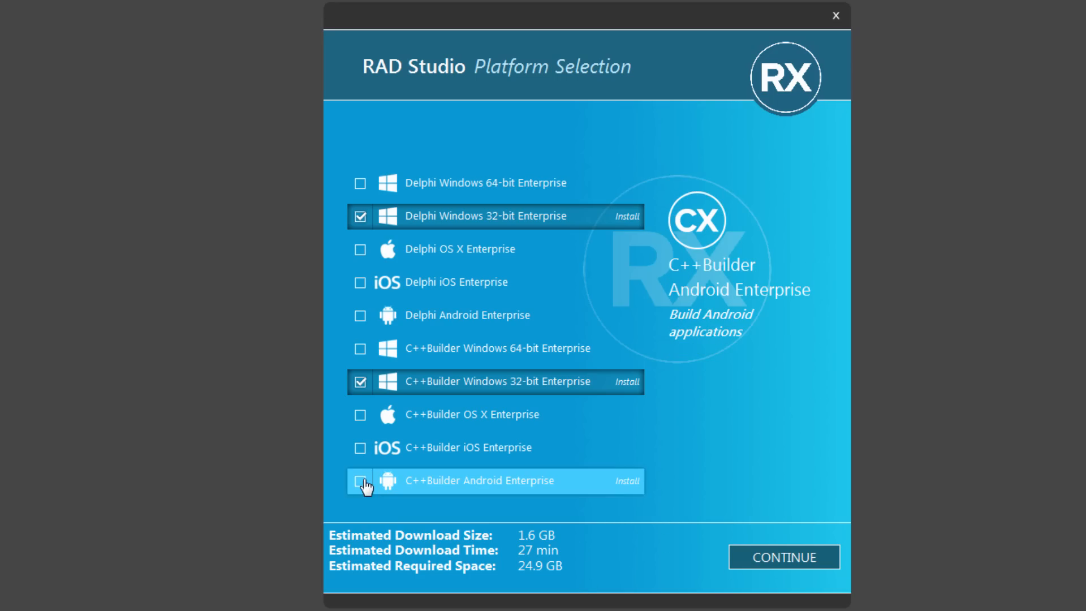
{"action": "left_click", "coordinate": [360, 481]}
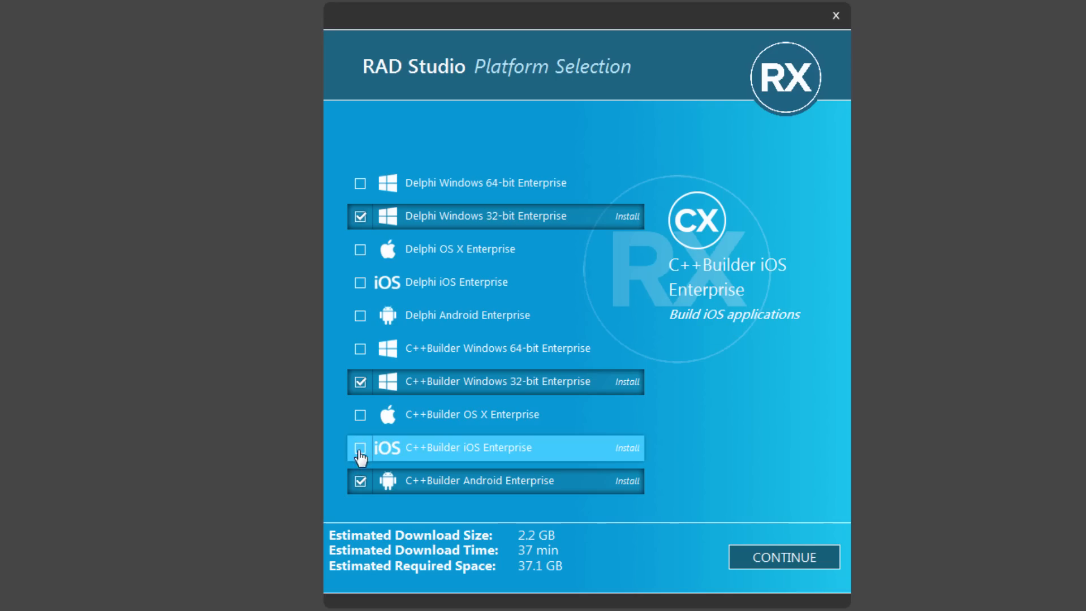
{"action": "left_click", "coordinate": [359, 447]}
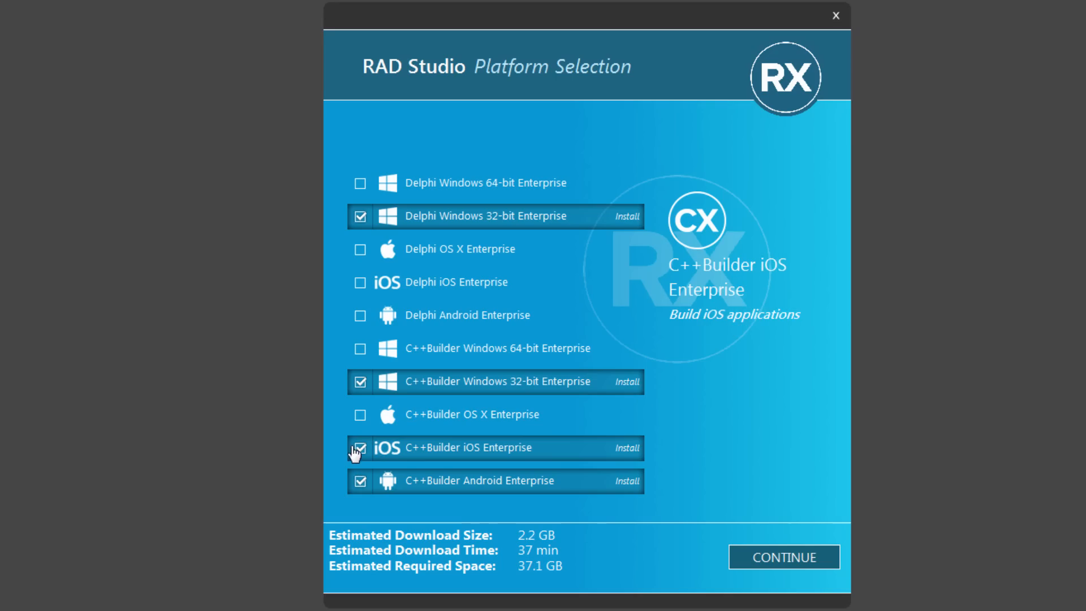
{"action": "left_click", "coordinate": [360, 448]}
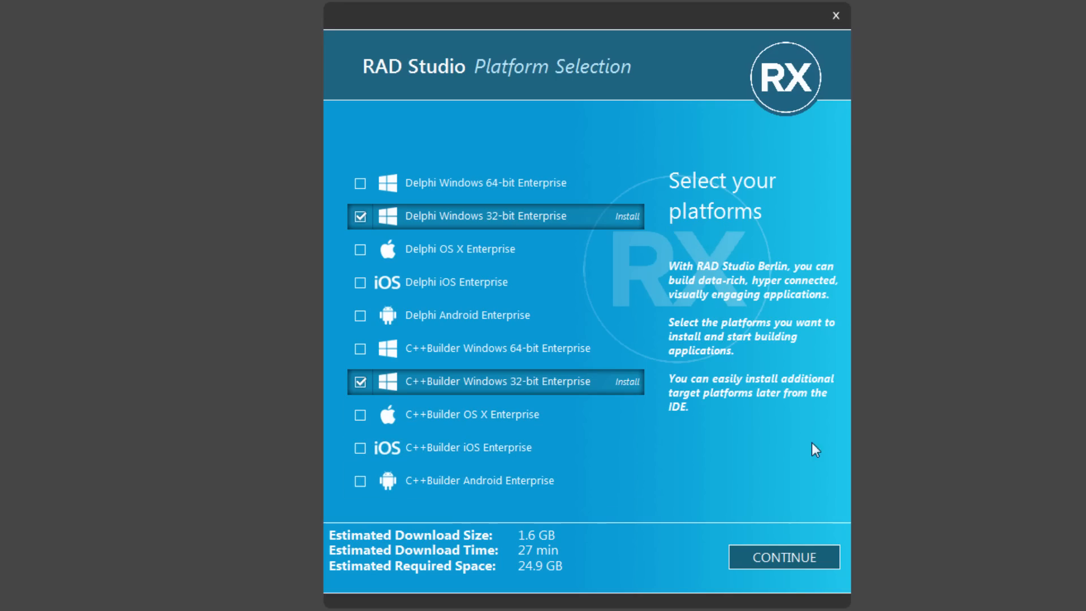
{"action": "mouse_move", "coordinate": [988, 435]}
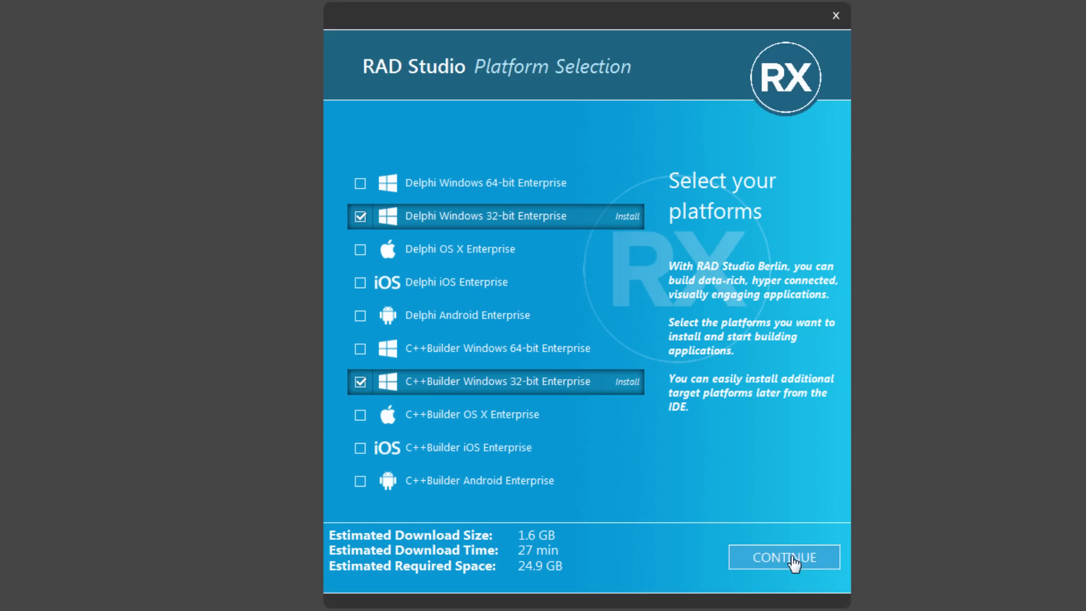
- Include the optional components and InterBase XE7 Developer Edition, without language packs, and start installing
{"action": "left_click", "coordinate": [784, 556]}
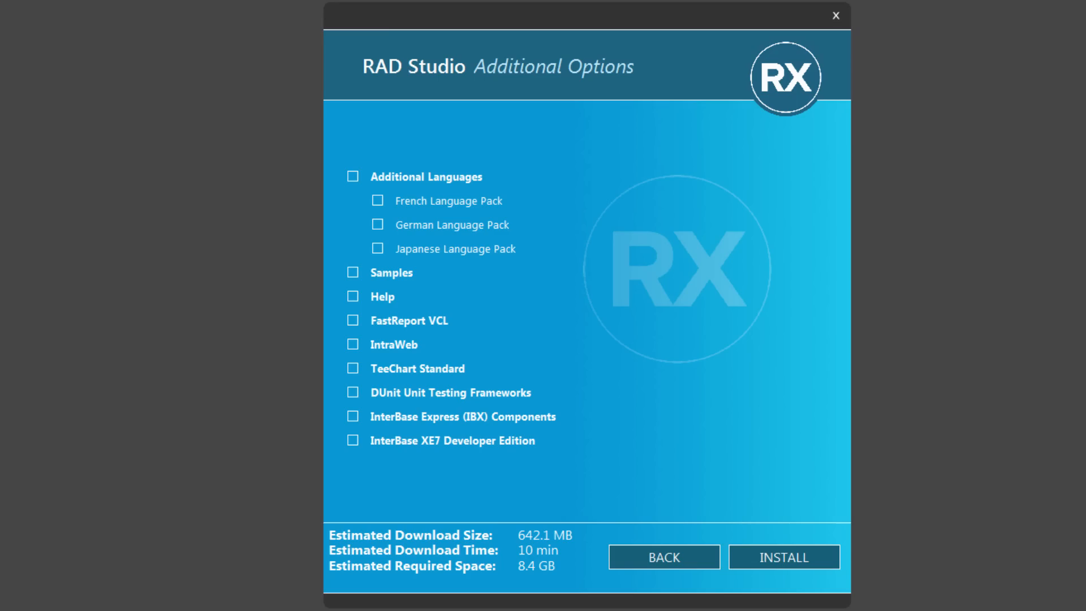
{"action": "mouse_move", "coordinate": [801, 228]}
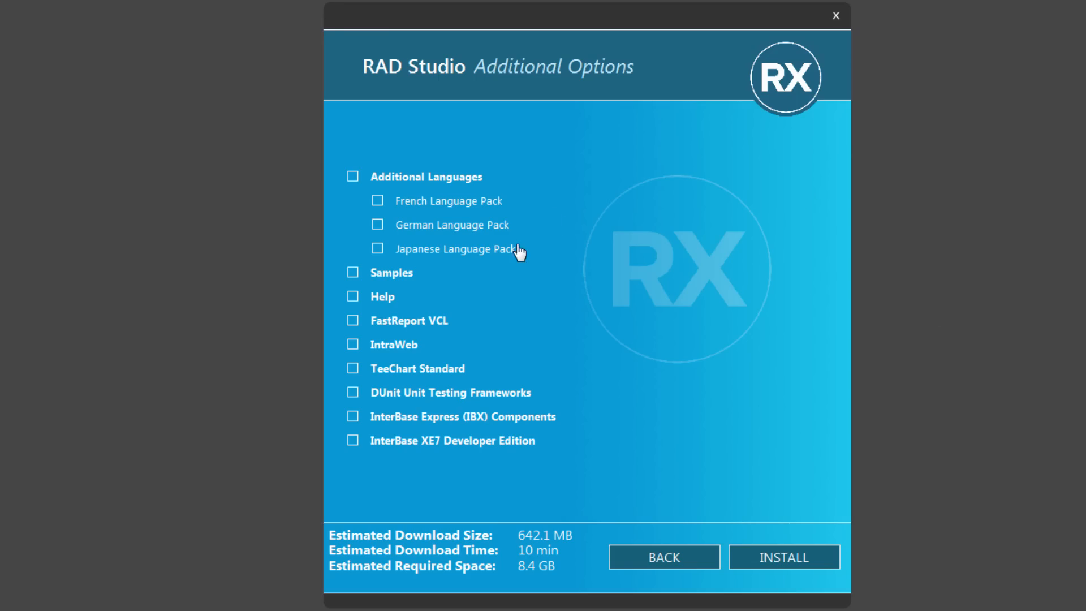
{"action": "mouse_move", "coordinate": [355, 283]}
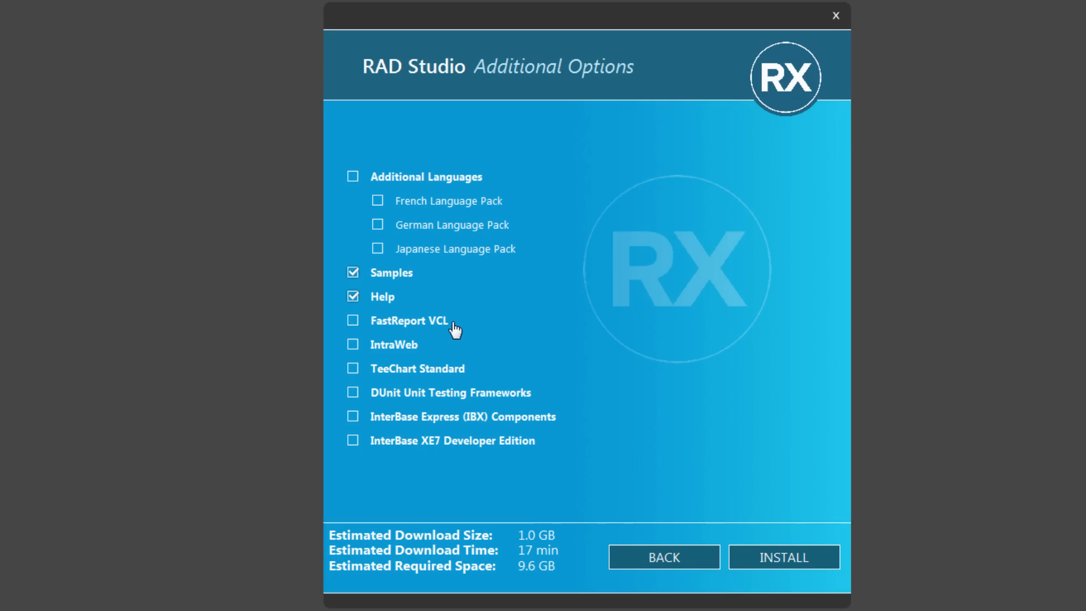
{"action": "mouse_move", "coordinate": [507, 386]}
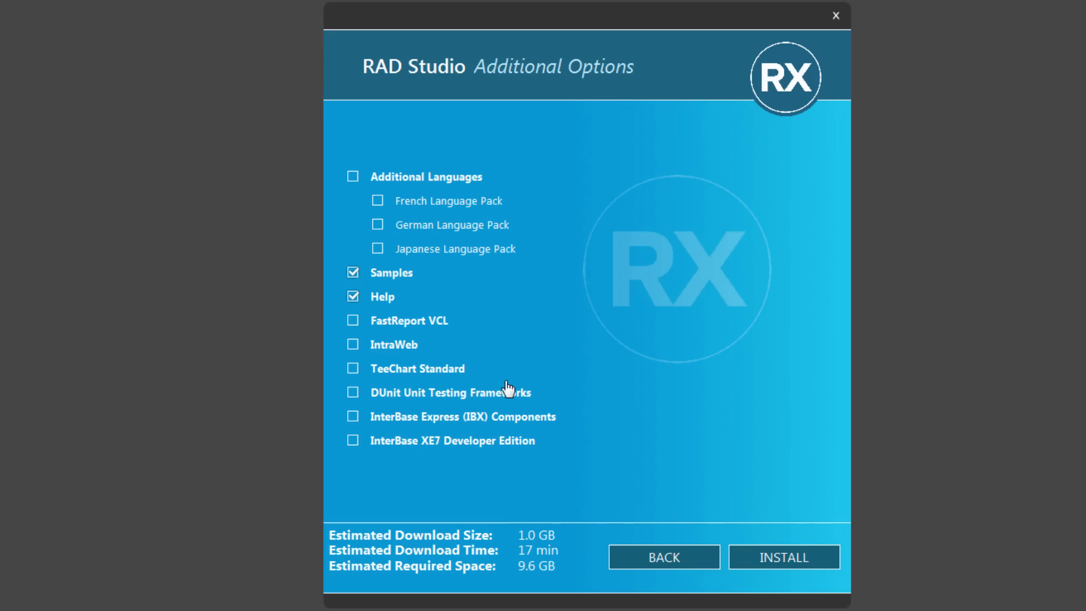
{"action": "left_click", "coordinate": [352, 392]}
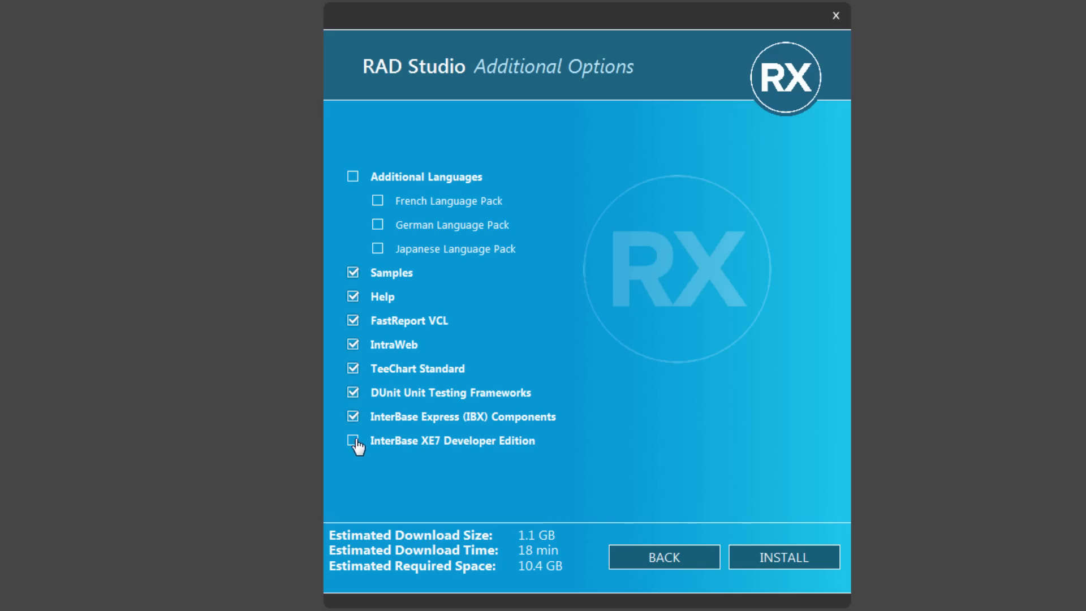
{"action": "left_click", "coordinate": [353, 440]}
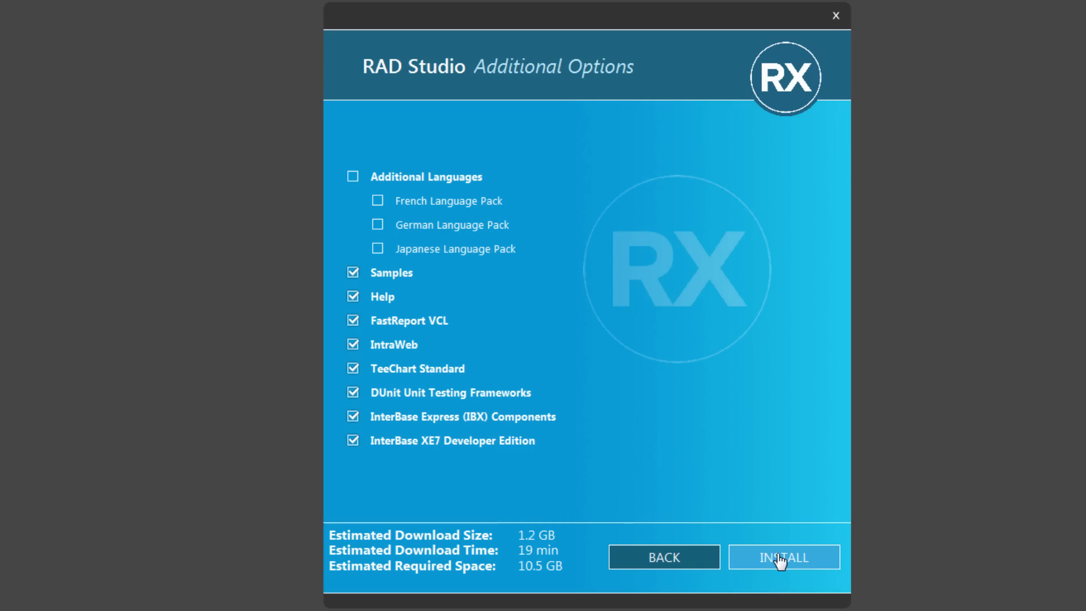
{"action": "mouse_move", "coordinate": [790, 565]}
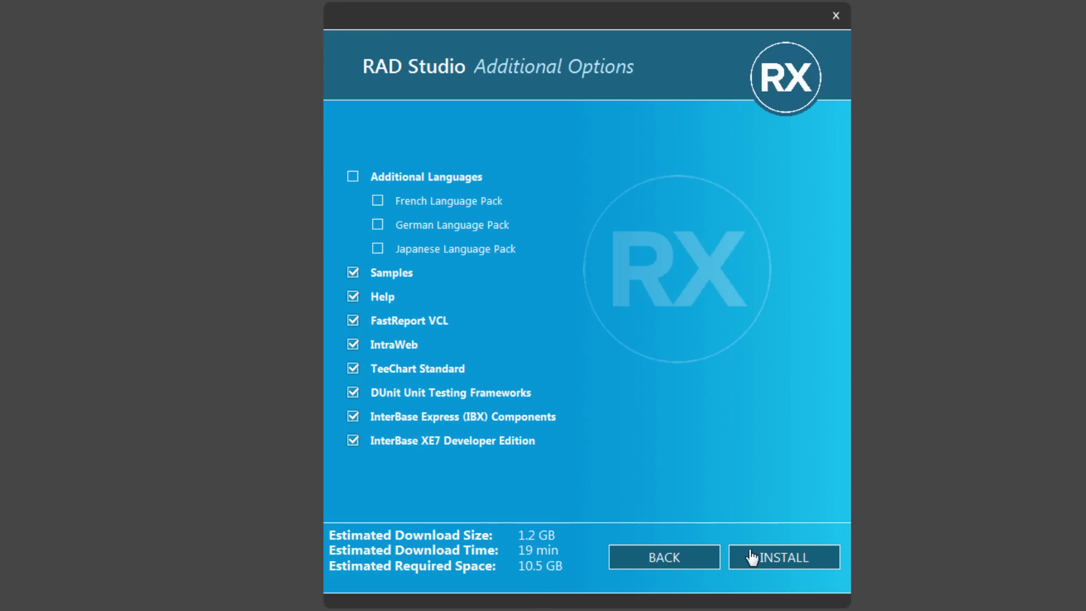
{"action": "mouse_move", "coordinate": [815, 524]}
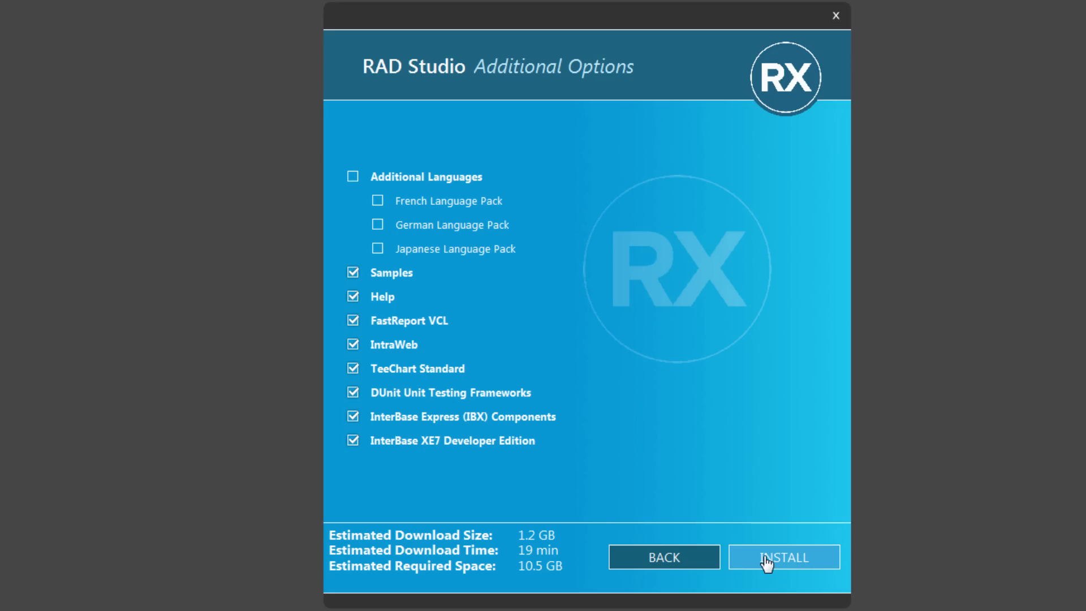
{"action": "mouse_move", "coordinate": [662, 556]}
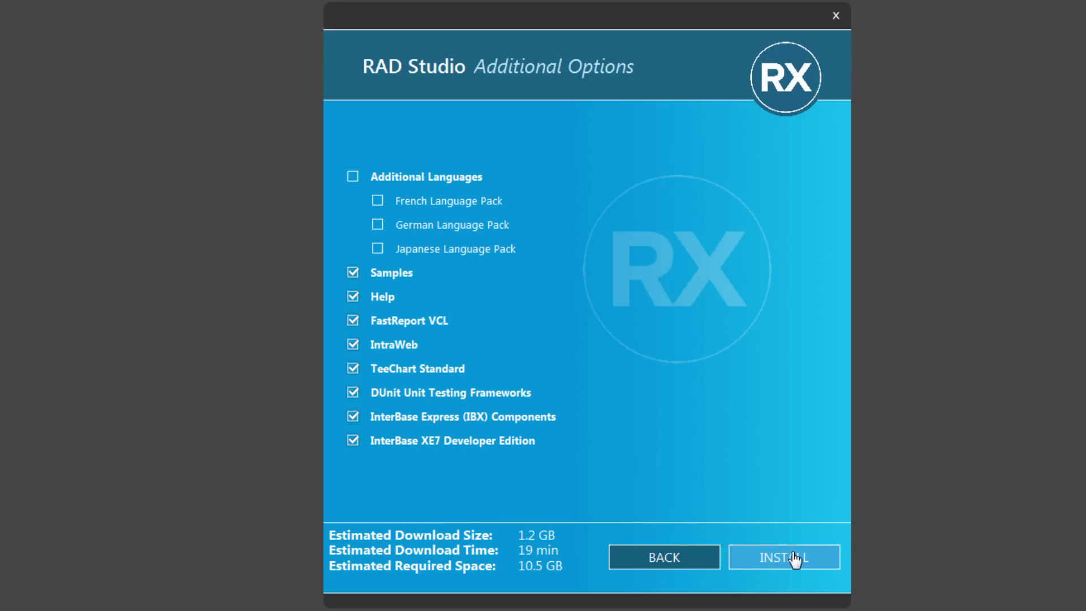
{"action": "mouse_move", "coordinate": [784, 561]}
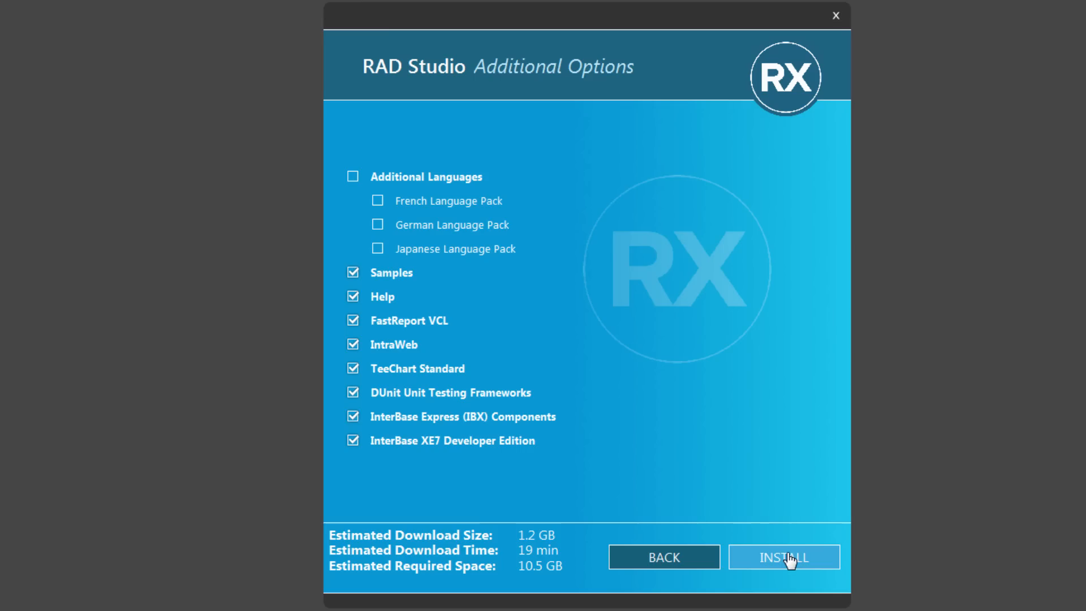
{"action": "left_click", "coordinate": [784, 556]}
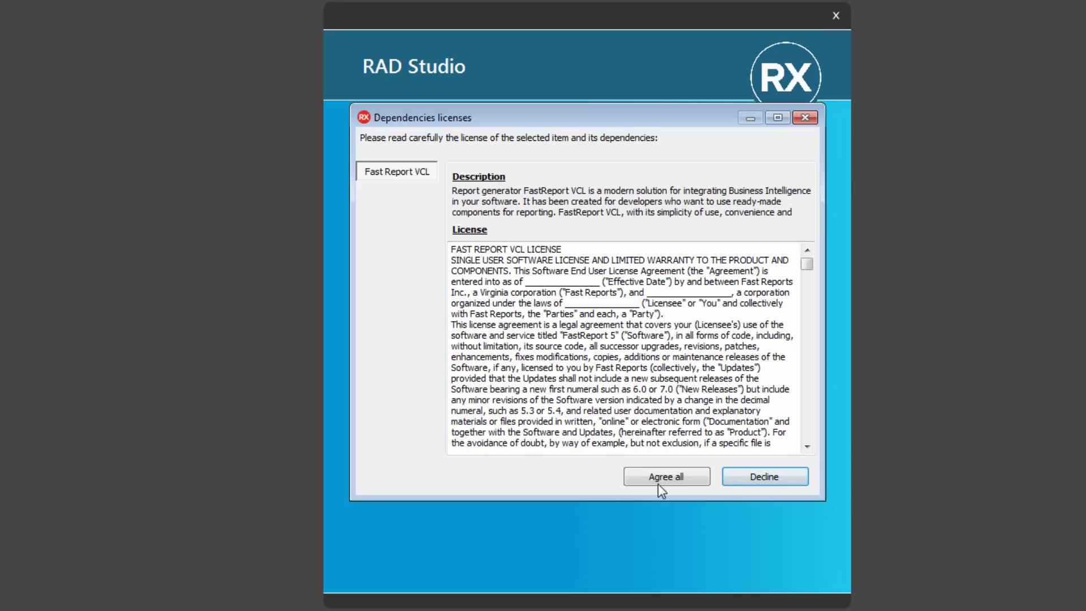
- Agree to all FastReport VCL dependency licenses so installation runs to 'Operation completed'
{"action": "left_click", "coordinate": [665, 476]}
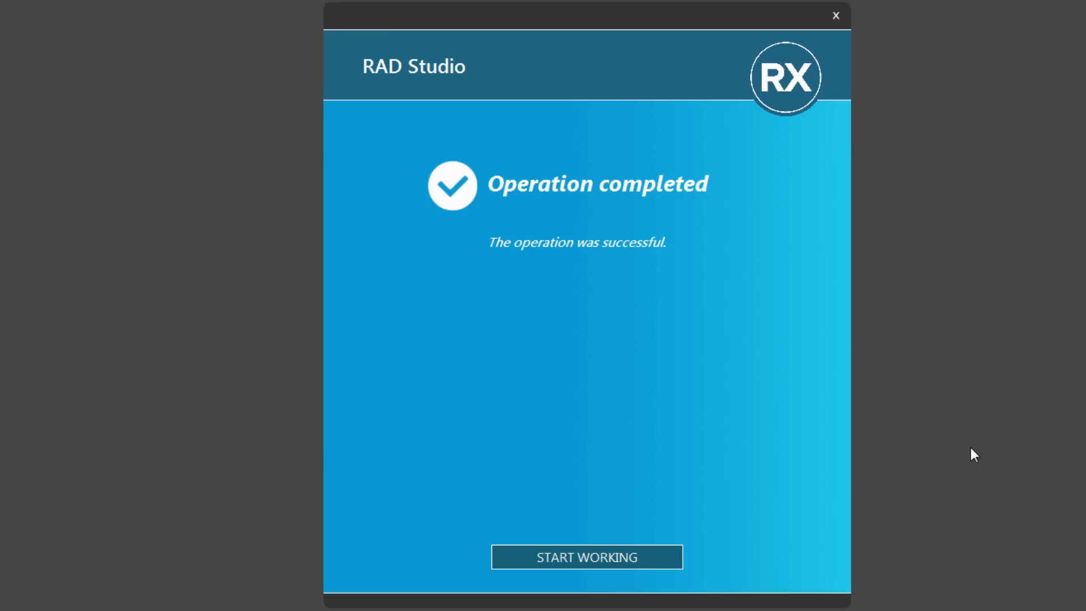
- Launch the IDE to its Welcome Page and open the Tools menu
{"action": "left_click", "coordinate": [586, 556]}
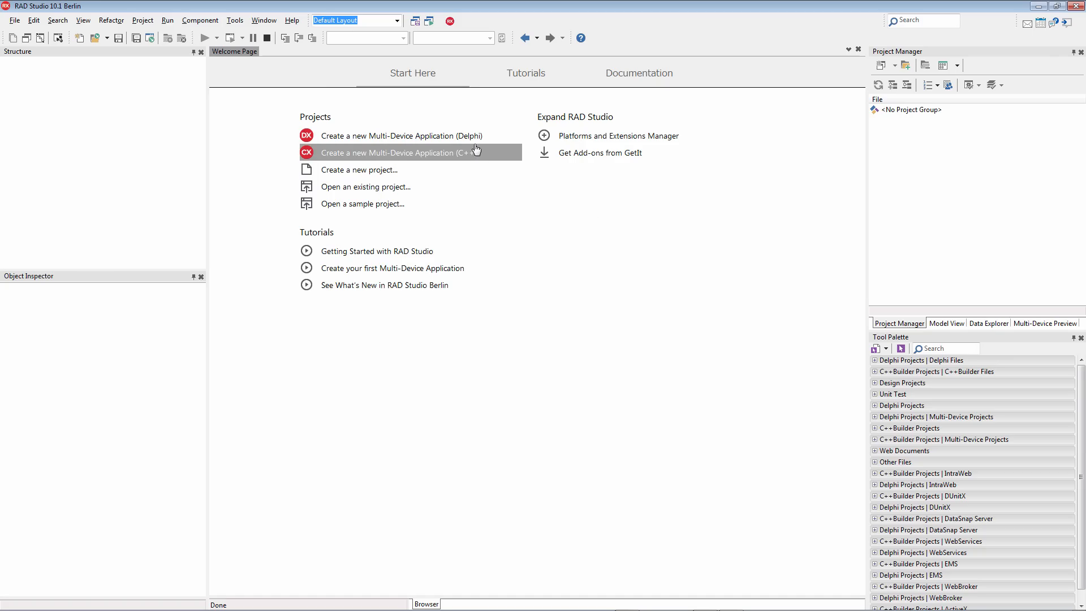
{"action": "mouse_move", "coordinate": [430, 135]}
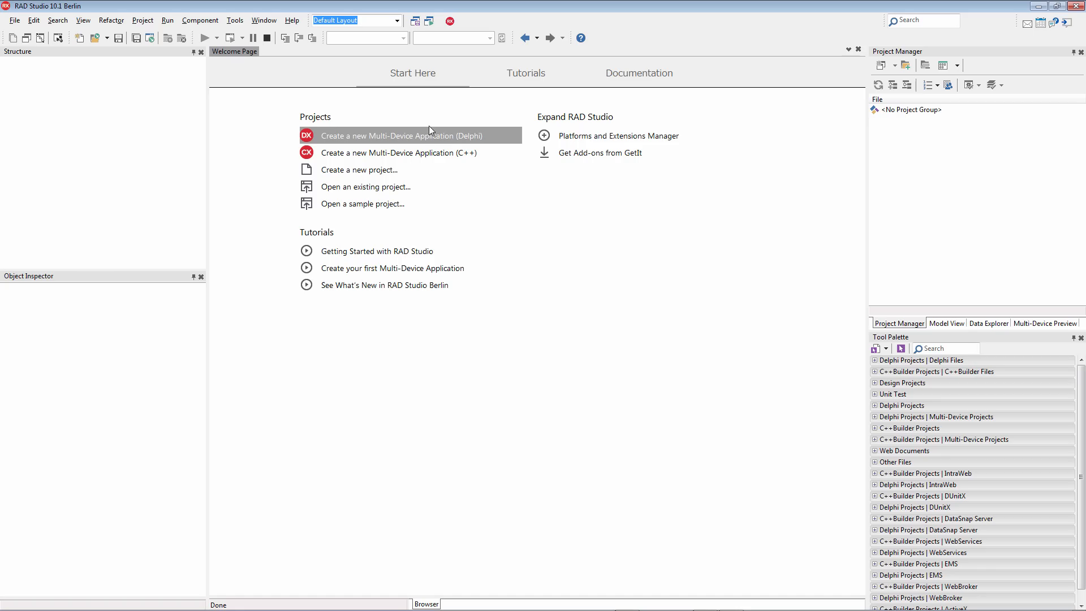
{"action": "mouse_move", "coordinate": [254, 29]}
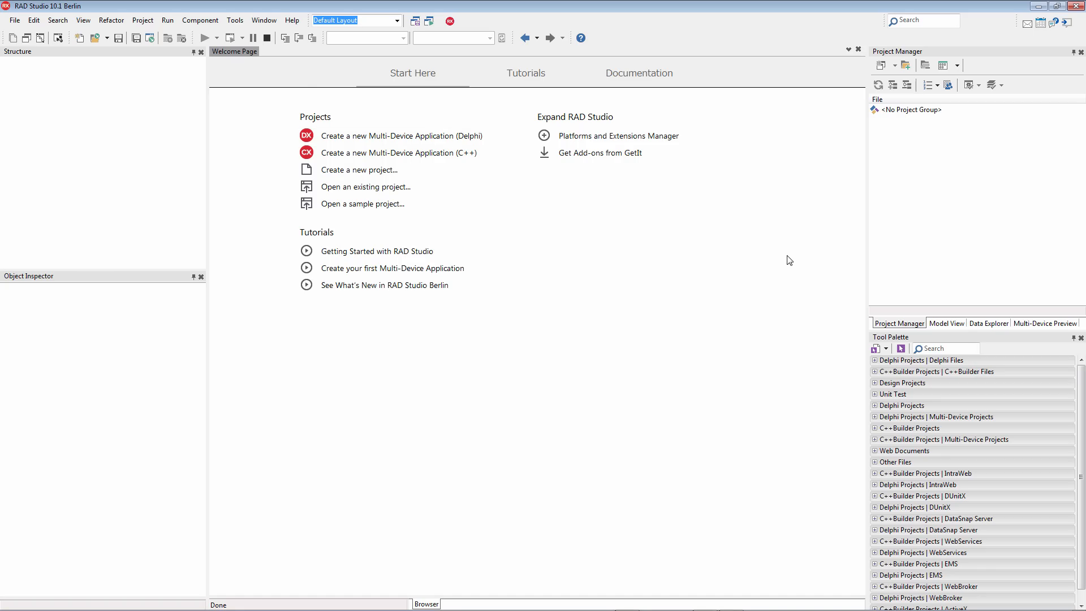
{"action": "left_click", "coordinate": [235, 19]}
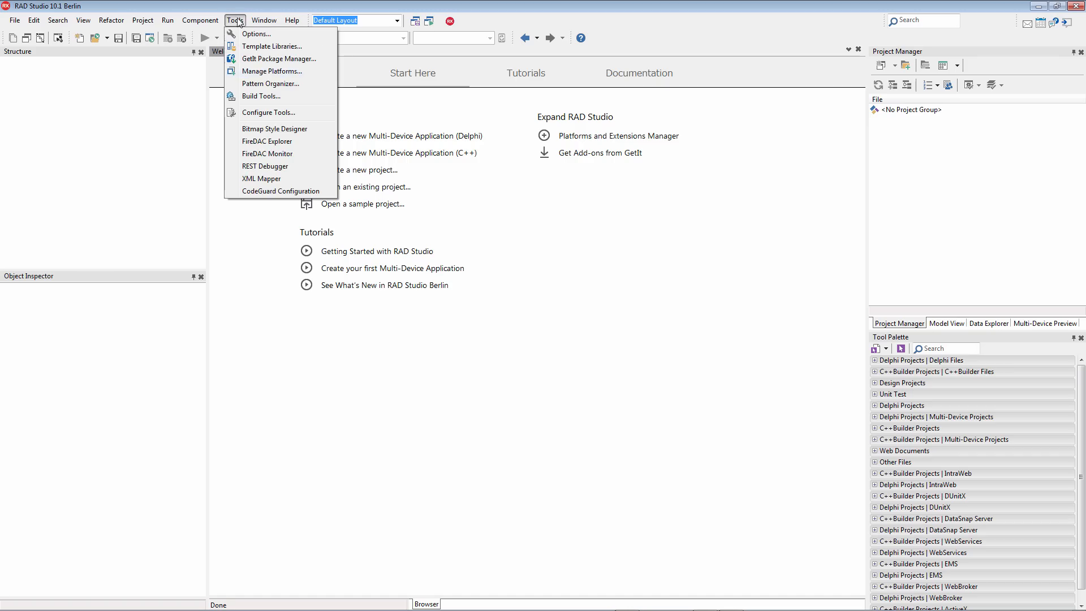
- In Manage Platforms, queue Delphi and C++Builder Windows 64-bit, iOS and Android Enterprise
{"action": "left_click", "coordinate": [272, 71]}
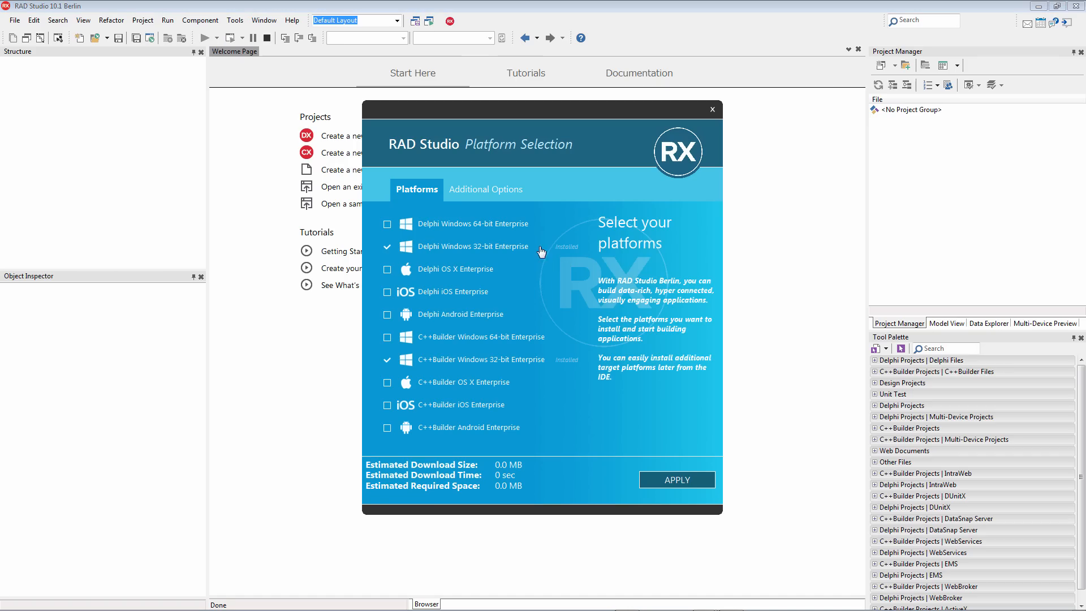
{"action": "mouse_move", "coordinate": [803, 297]}
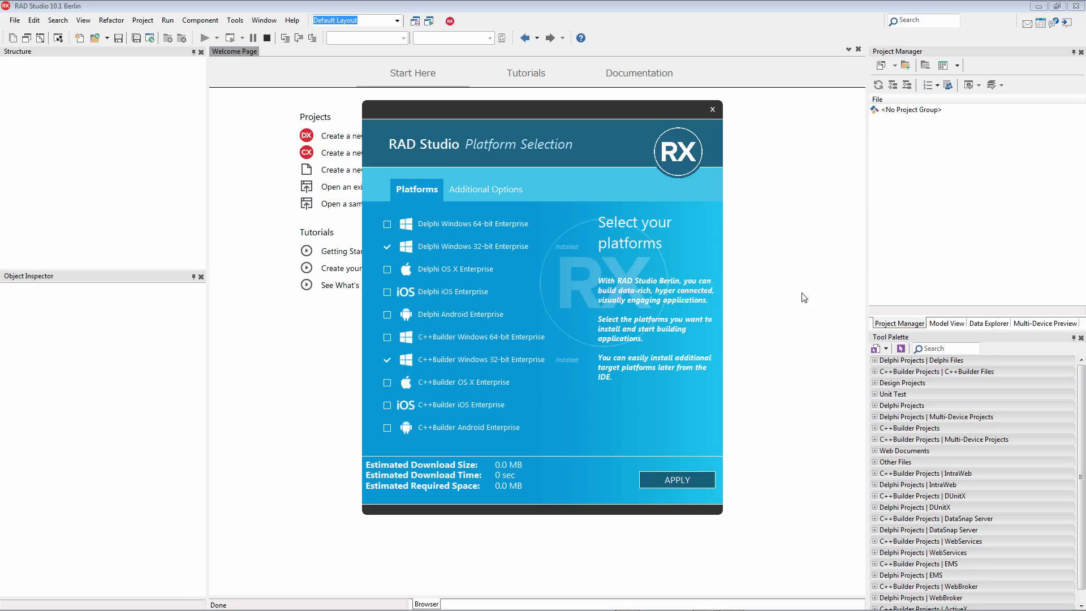
{"action": "mouse_move", "coordinate": [607, 279]}
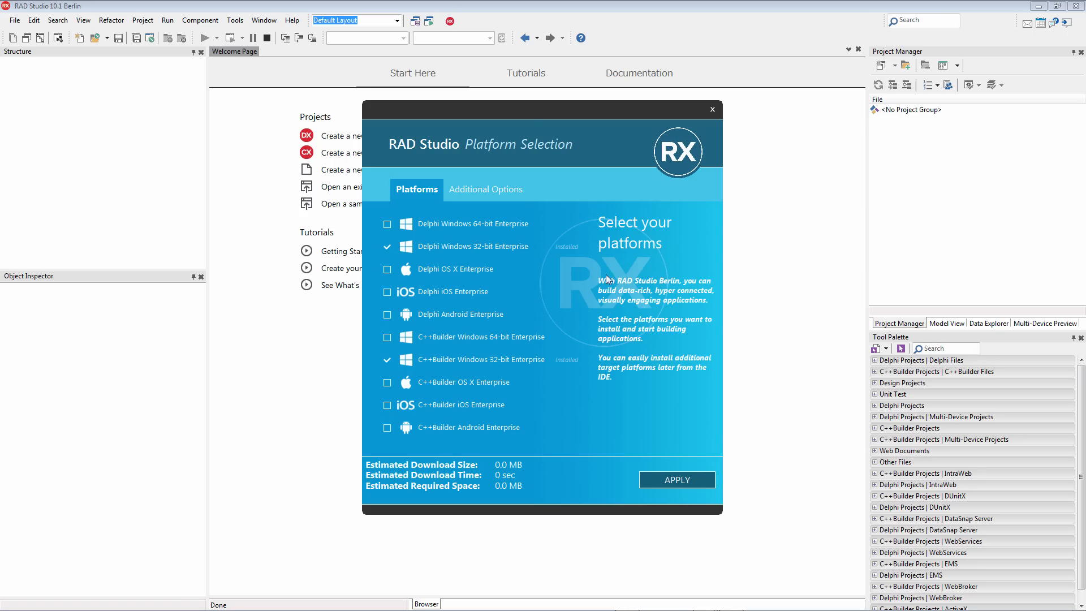
{"action": "left_click", "coordinate": [485, 189]}
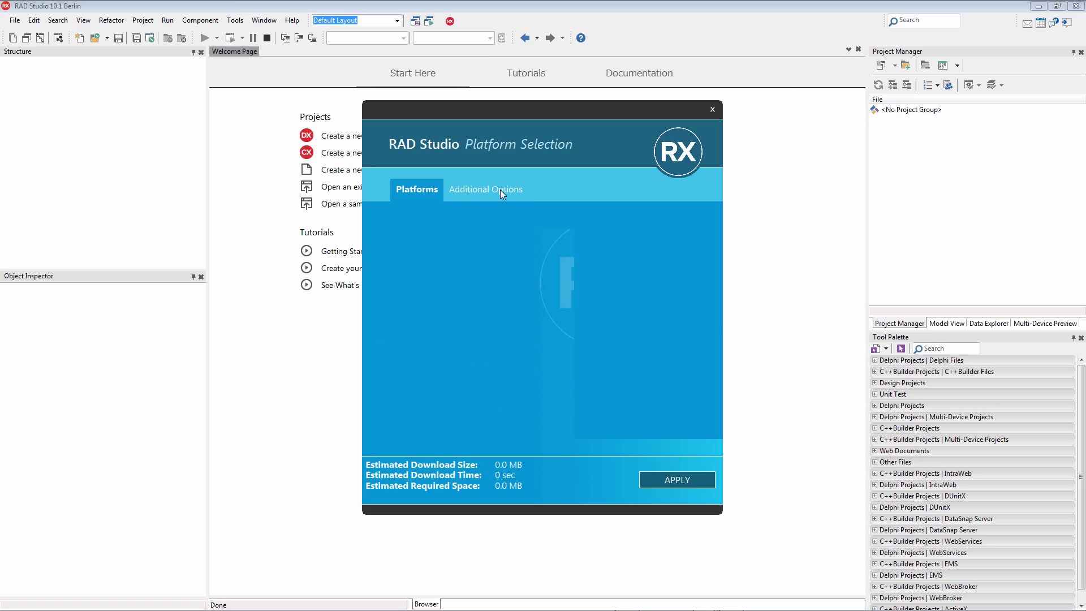
{"action": "left_click", "coordinate": [487, 189]}
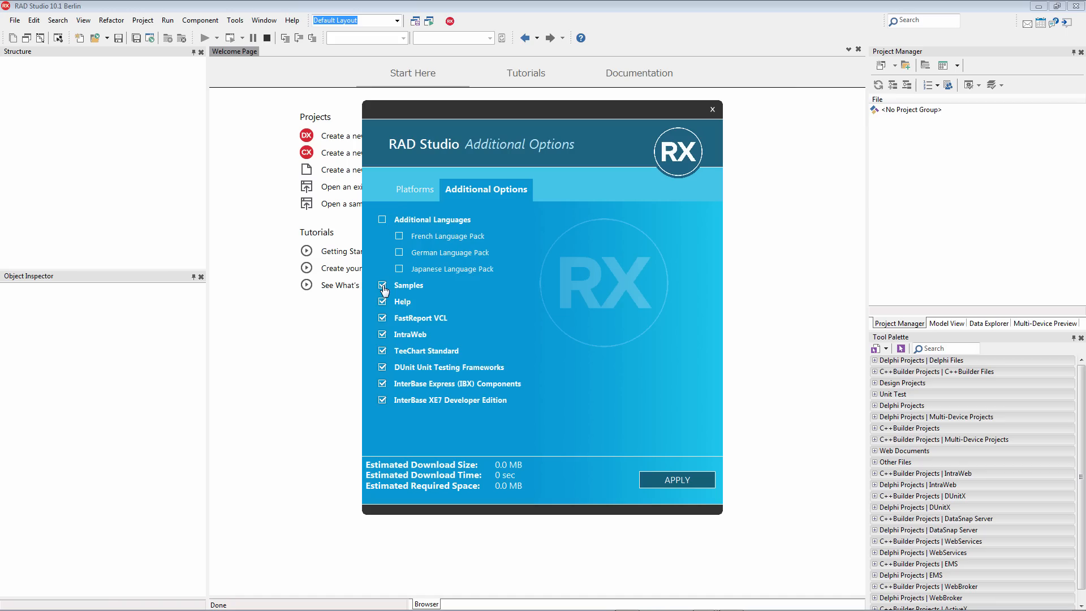
{"action": "left_click", "coordinate": [416, 189]}
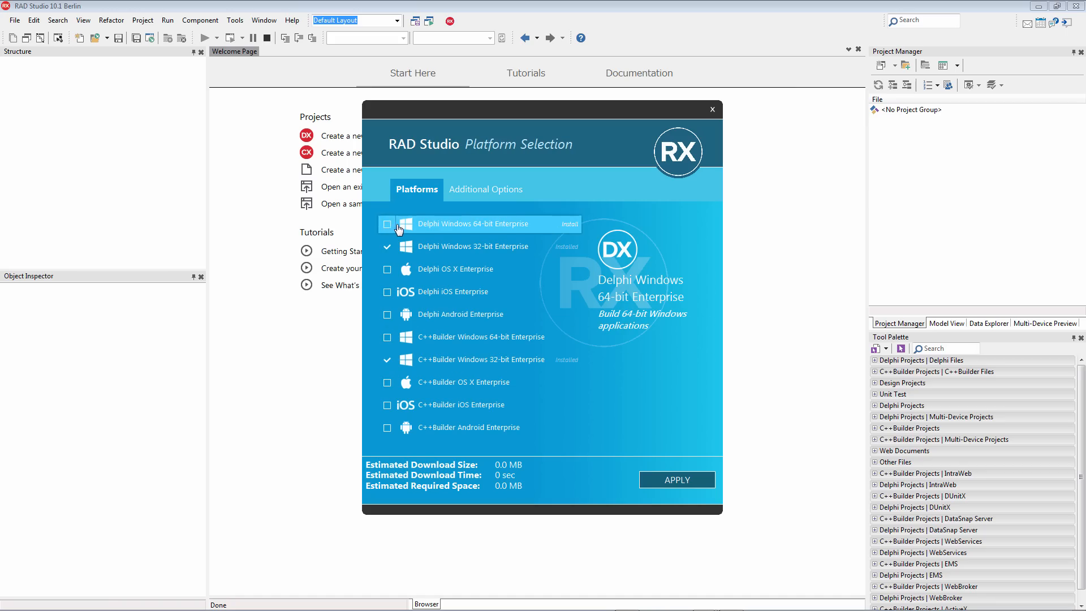
{"action": "left_click", "coordinate": [387, 337]}
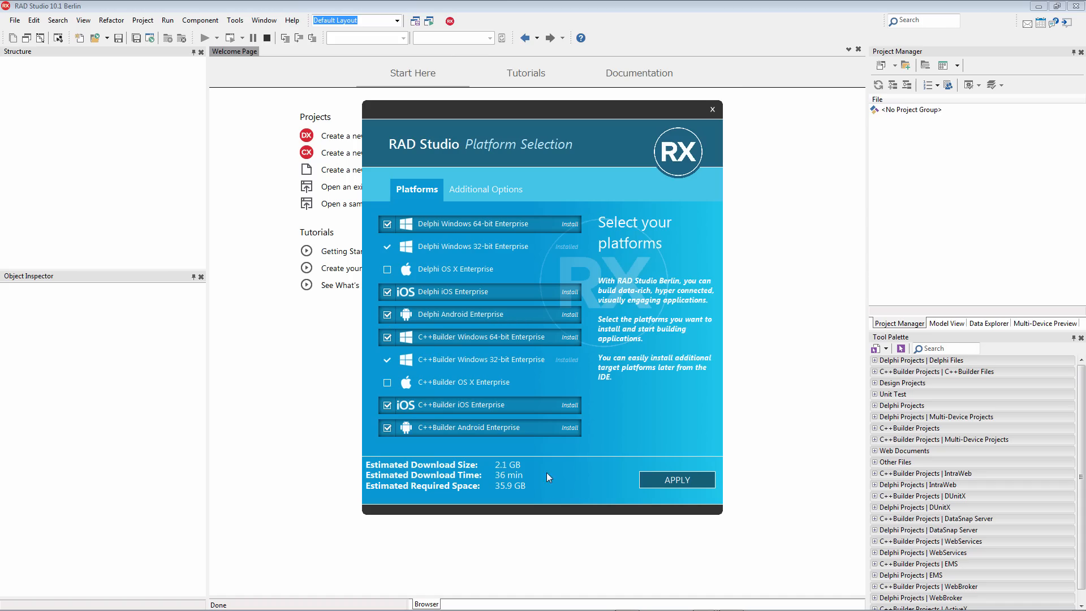
{"action": "mouse_move", "coordinate": [632, 475]}
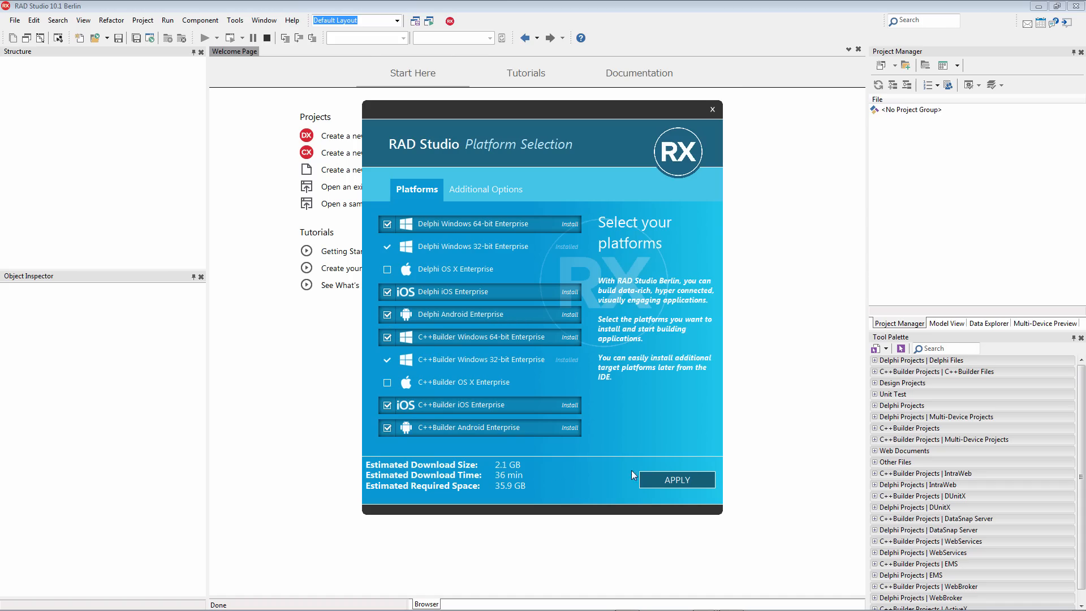
- Apply the queued platform installs, then return to the Welcome Page via START WORKING
{"action": "left_click", "coordinate": [676, 479]}
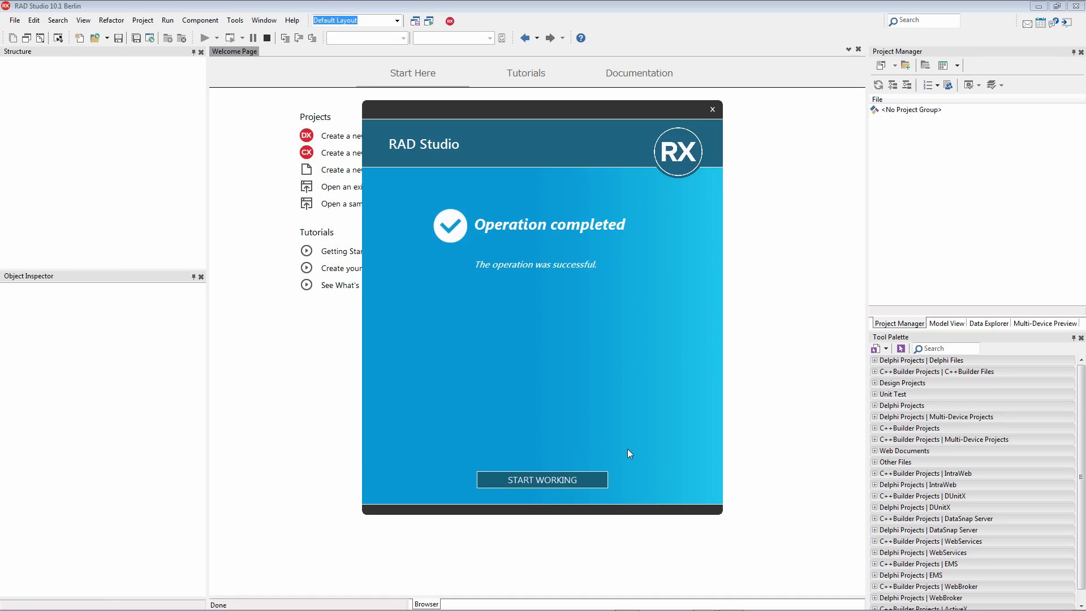
{"action": "mouse_move", "coordinate": [553, 487]}
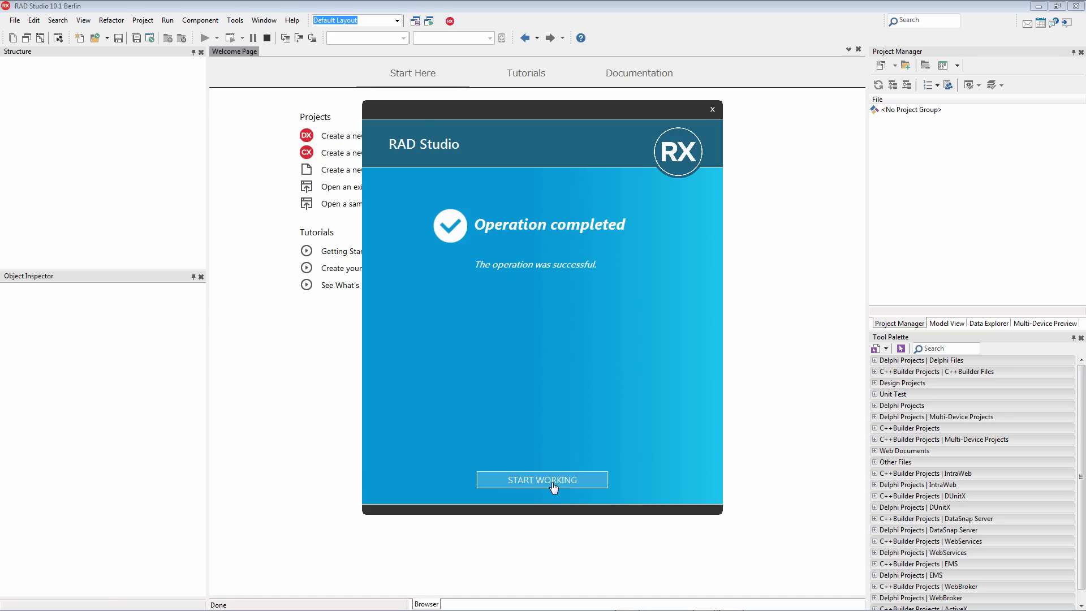
{"action": "left_click", "coordinate": [543, 479]}
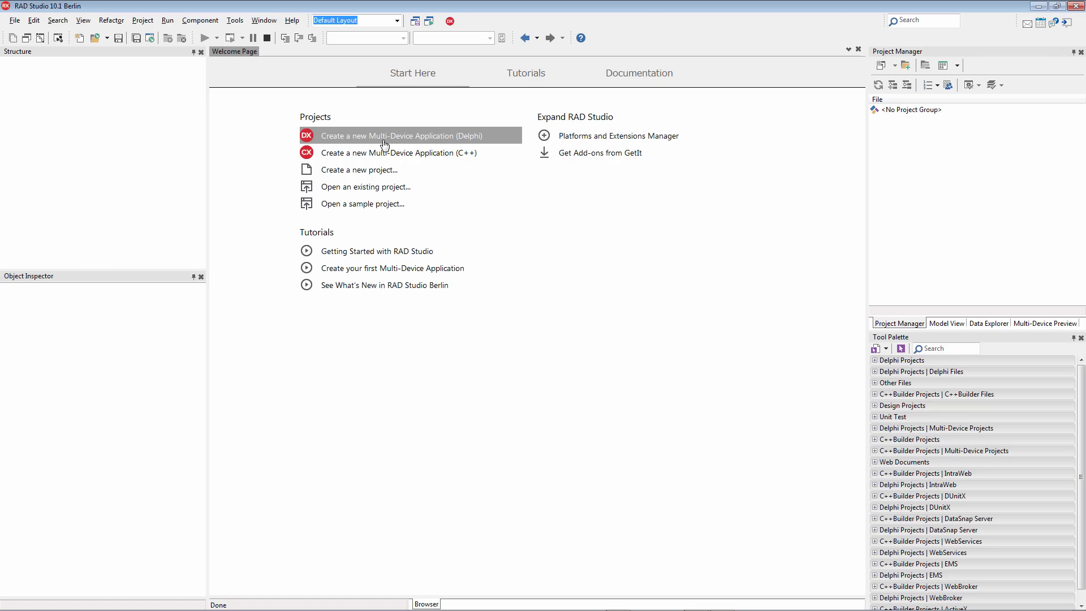
- Create a blank Delphi multi-device application, check its Windows 64-bit, Android and iOS targets, and close it
{"action": "left_click", "coordinate": [402, 136]}
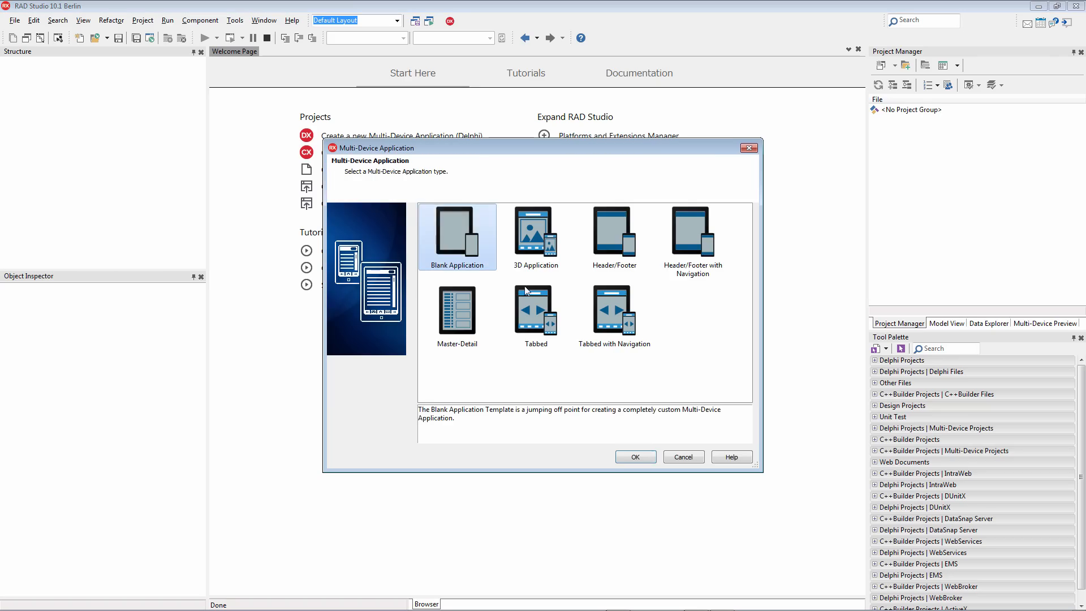
{"action": "left_click", "coordinate": [634, 456]}
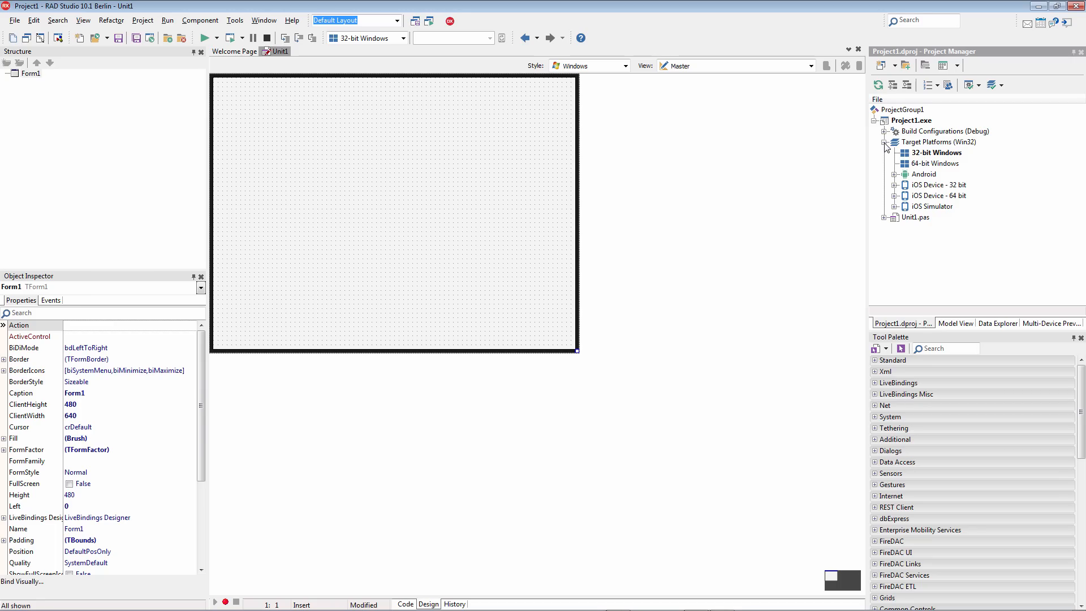
{"action": "left_click", "coordinate": [235, 21]}
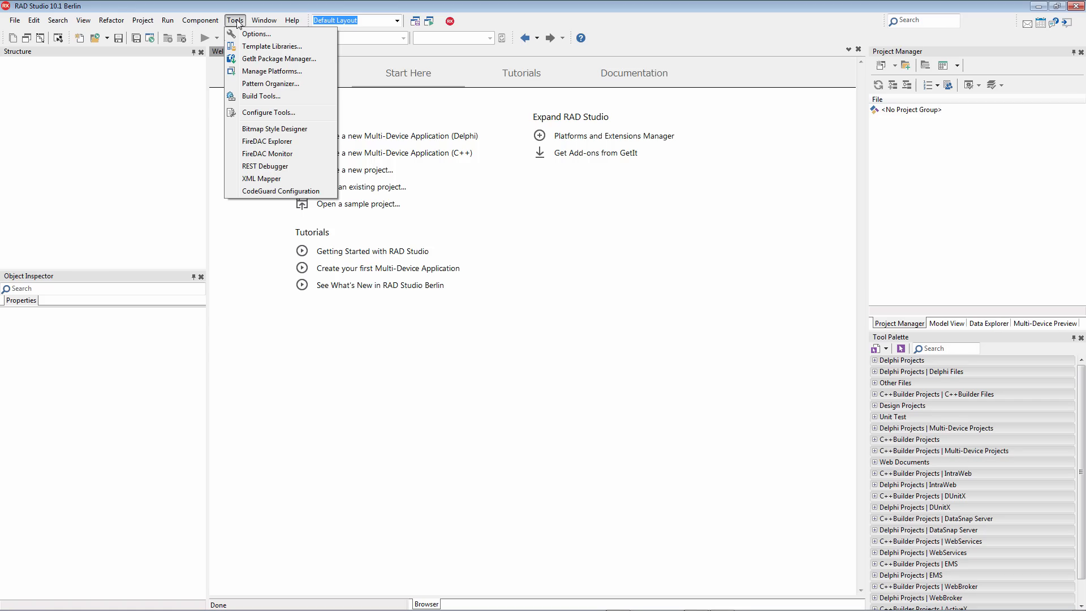
- Add Delphi OS X Enterprise through Manage Platforms, apply it, and return to the IDE
{"action": "left_click", "coordinate": [272, 71]}
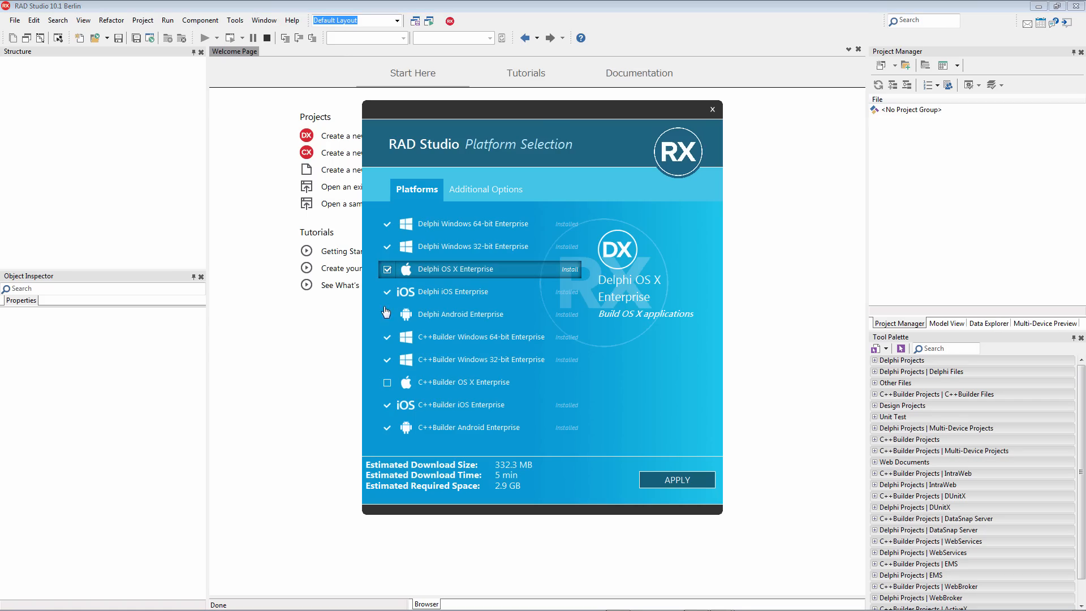
{"action": "left_click", "coordinate": [676, 479]}
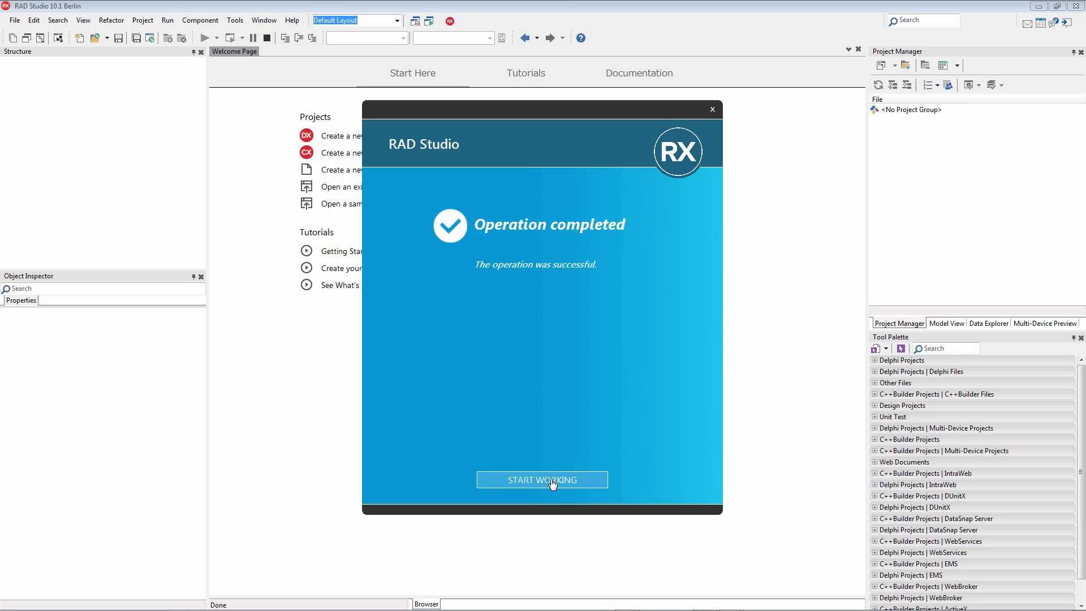
{"action": "mouse_move", "coordinate": [641, 479]}
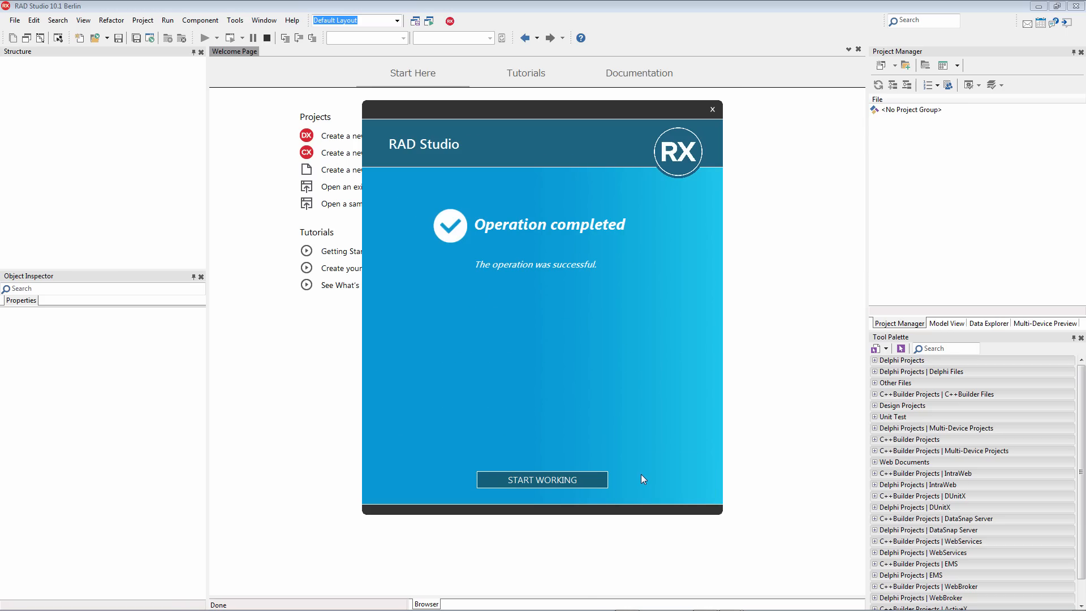
{"action": "left_click", "coordinate": [542, 479]}
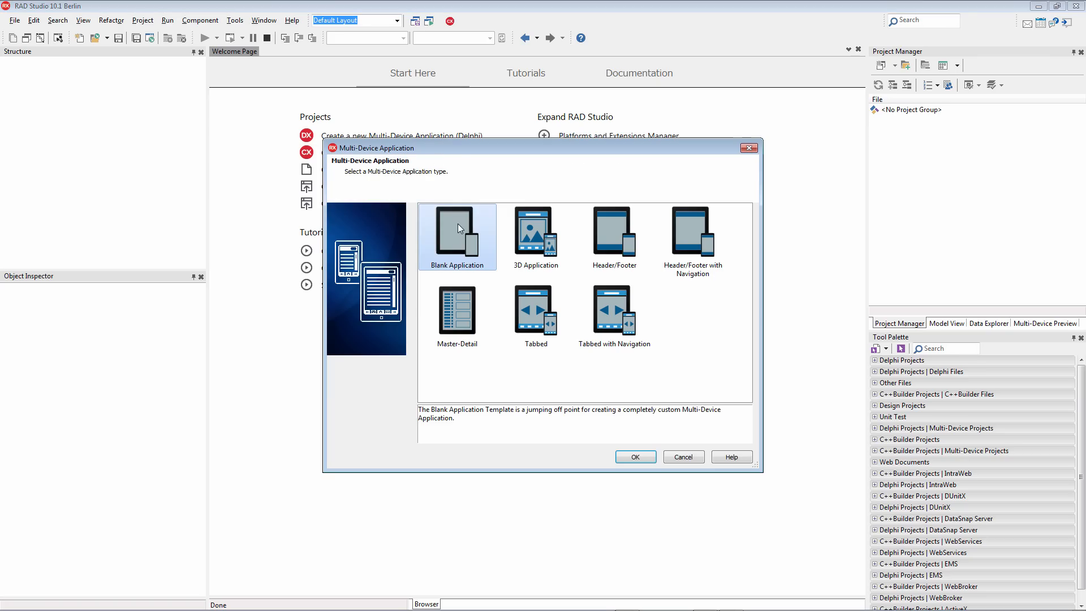
- Create a Blank Application, then view C++Builder Windows 64-bit details in Manage Platforms
{"action": "left_click", "coordinate": [633, 456]}
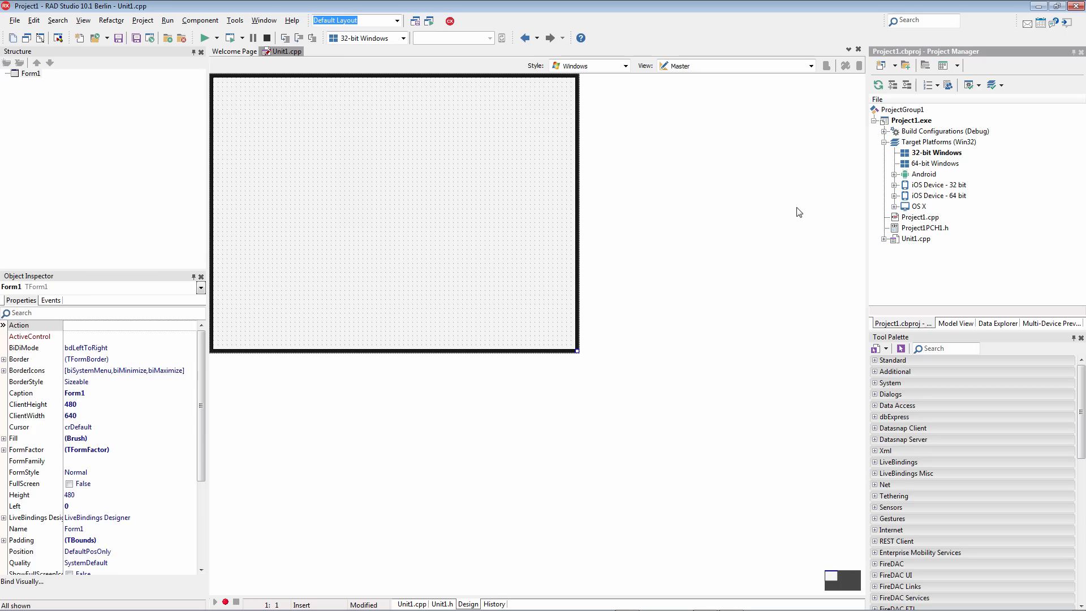
{"action": "left_click", "coordinate": [234, 20]}
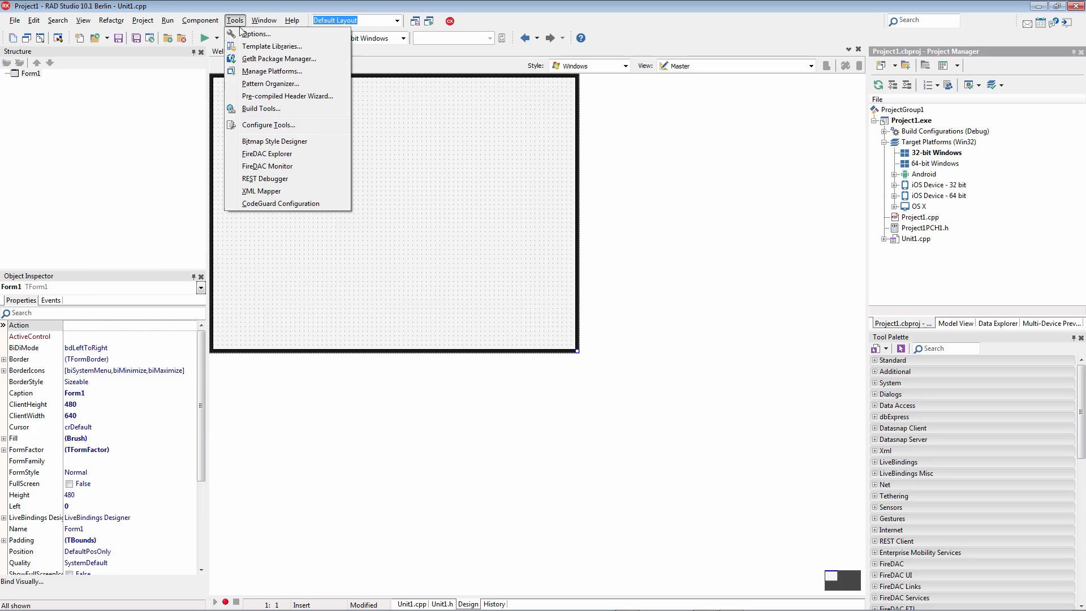
{"action": "left_click", "coordinate": [272, 71]}
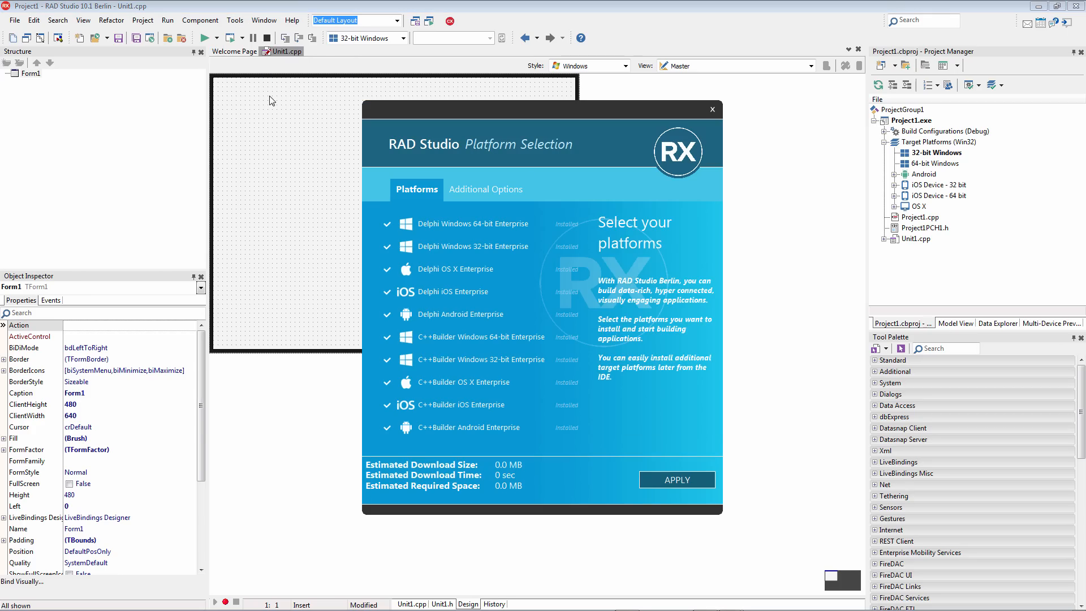
{"action": "left_click", "coordinate": [390, 336]}
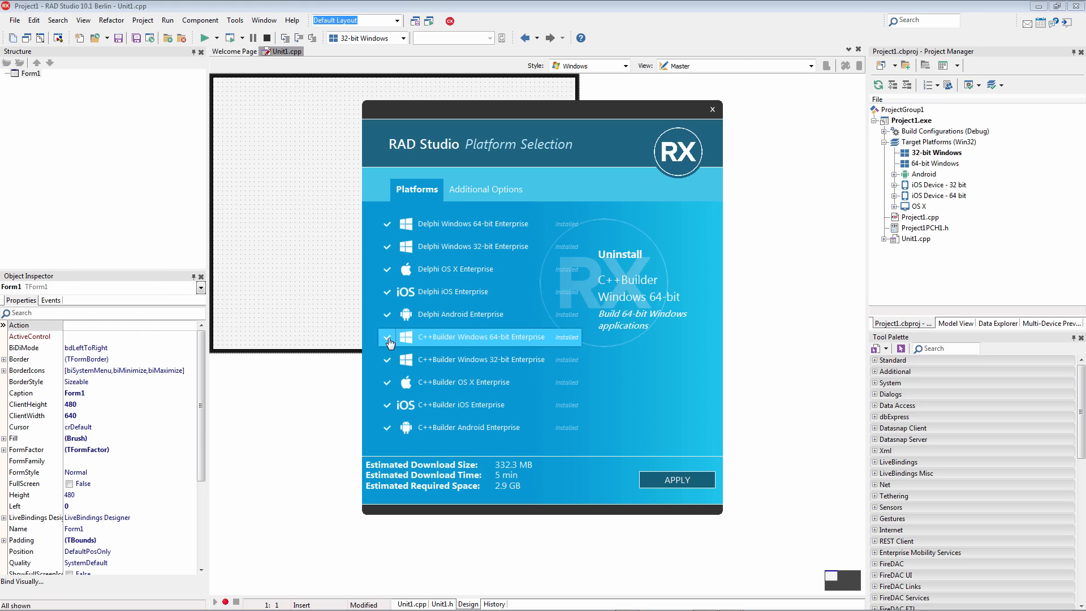